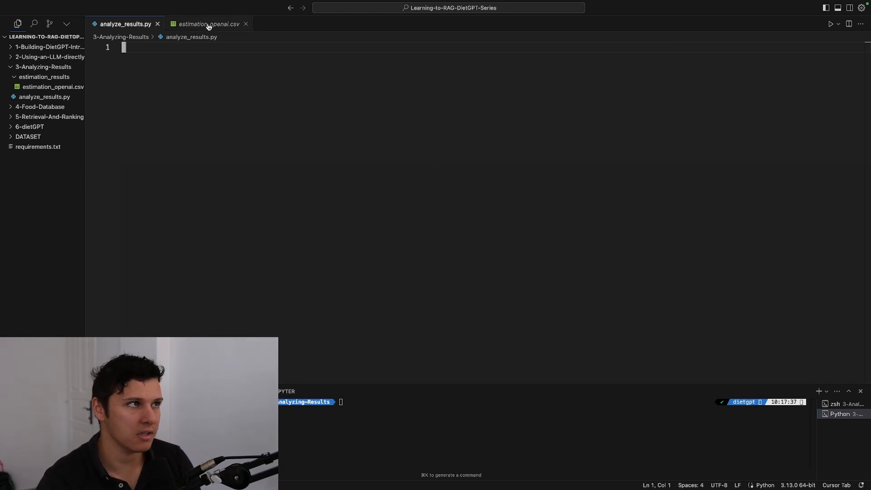
Step: Review the estimation results CSV columns (image, estimated_calories, explanation) before writing the script
click(209, 24)
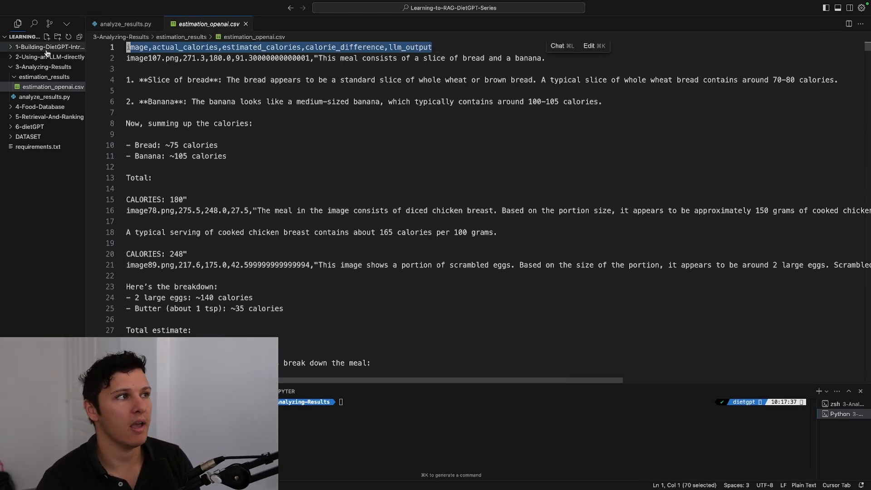
double_click(136, 47)
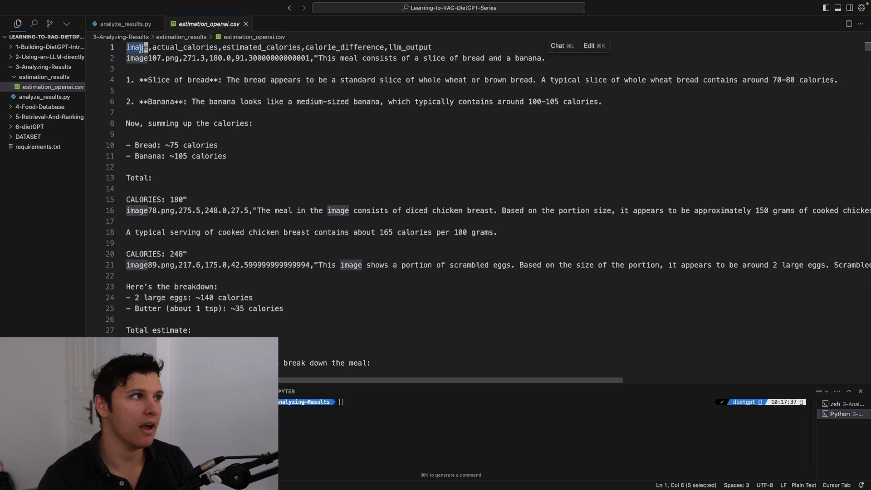
click(239, 47)
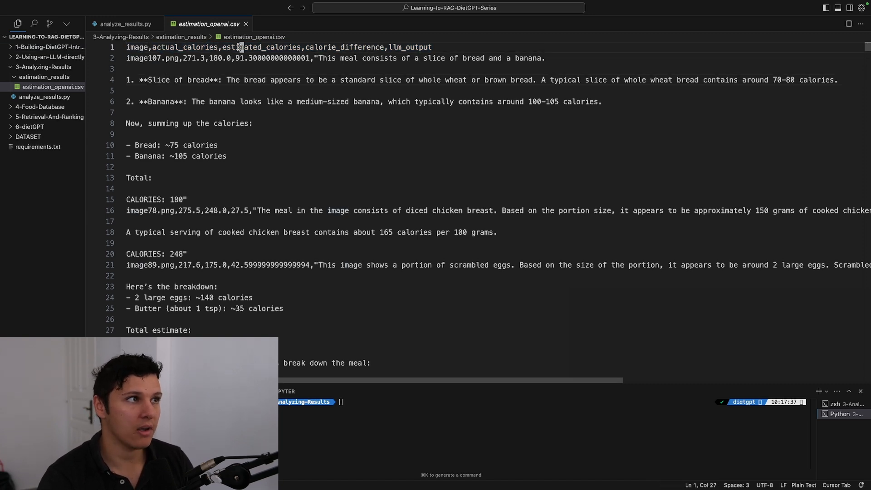
double_click(342, 47)
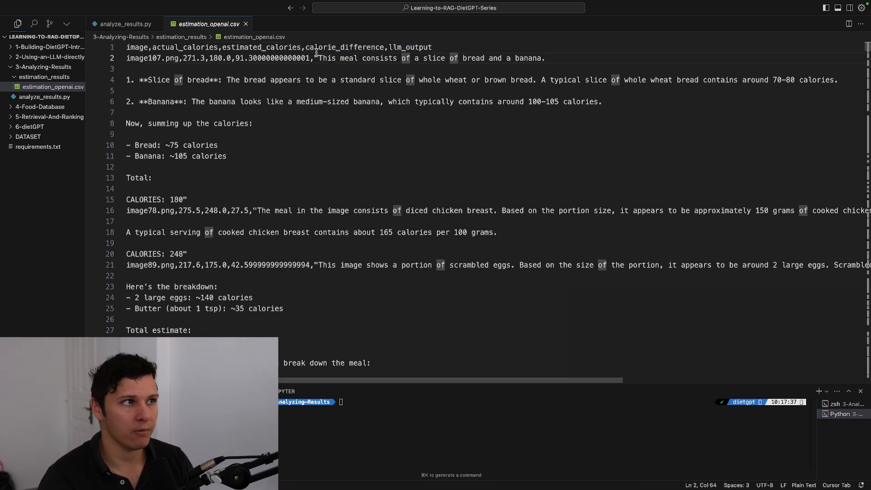
click(123, 24)
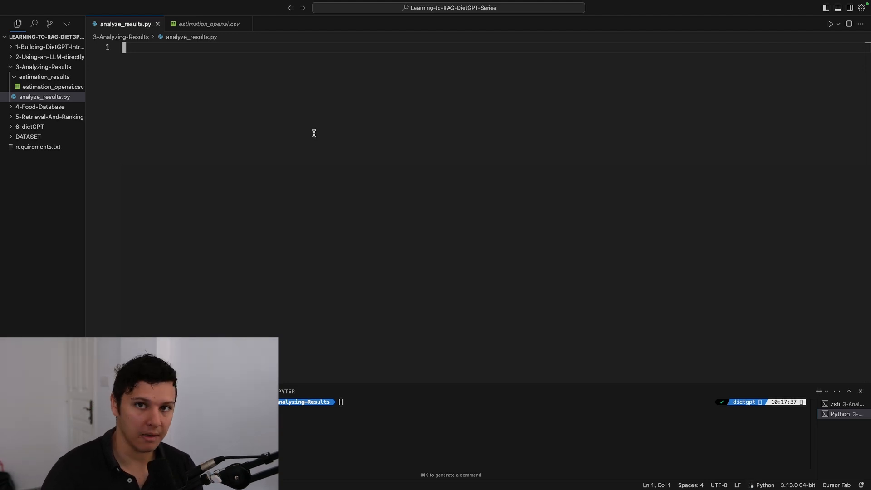
Step: Write the pandas and os imports and the save_figure(fig, filename, dpi=300) helper
text(import pandas as pd)
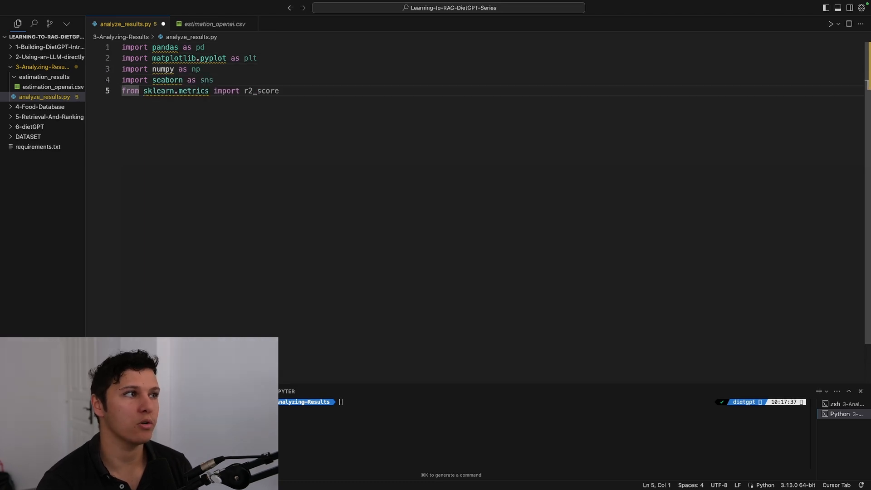
text(import os)
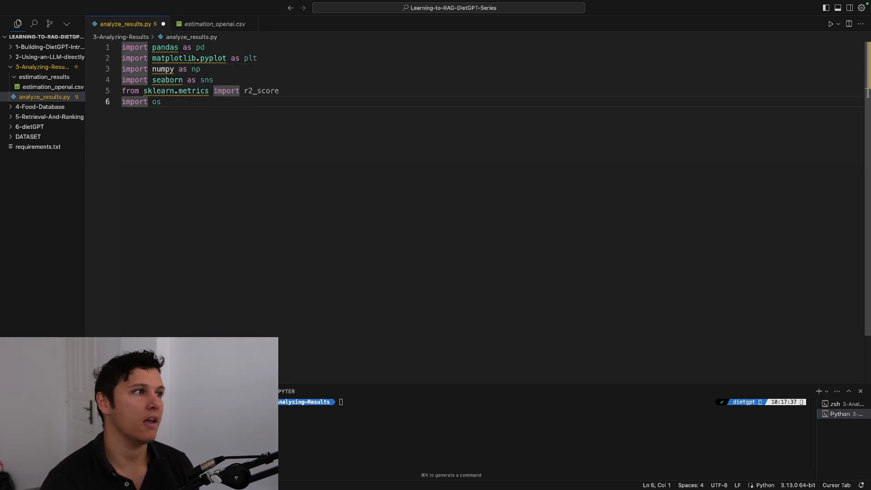
key(Return)
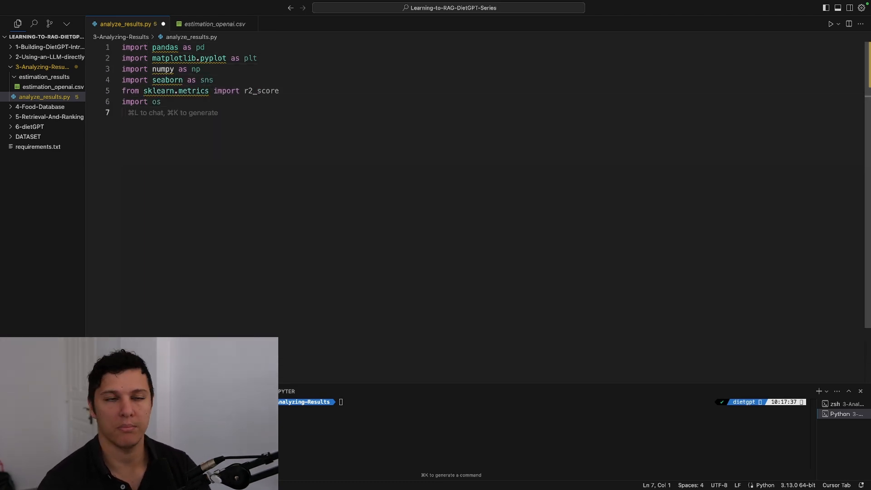
text(def save_figure(fig, filename, dpi=300):)
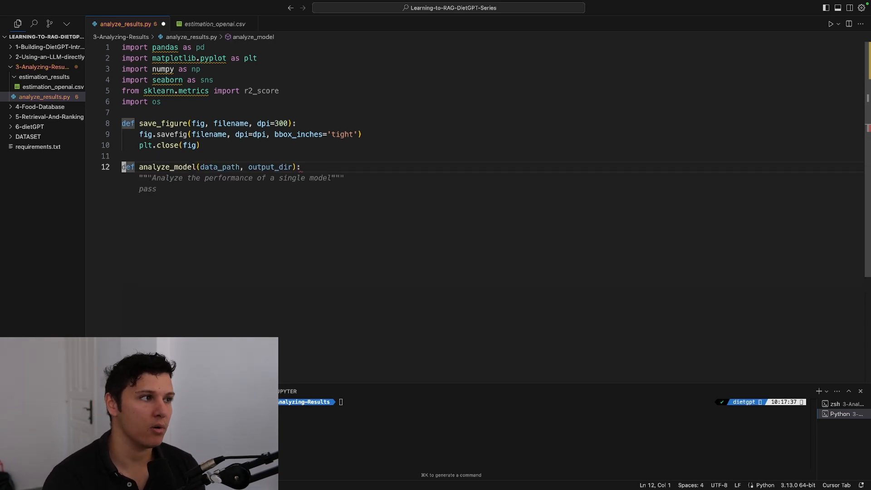
mouse_move(219, 166)
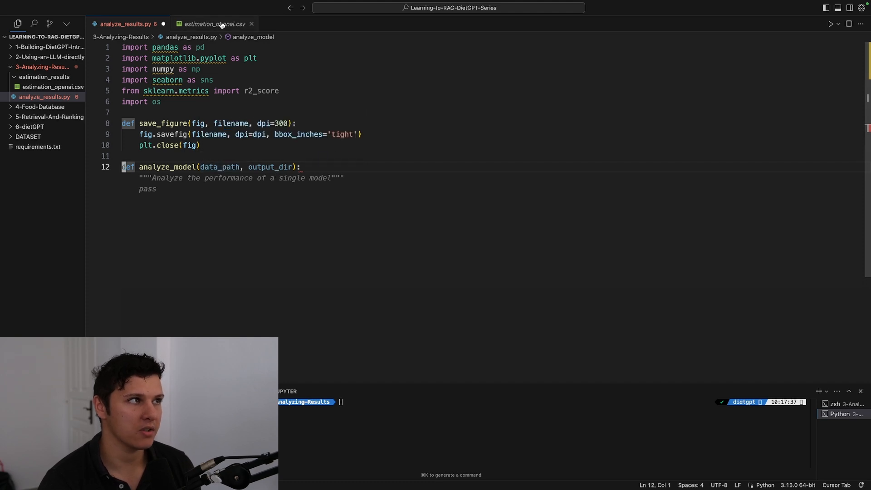
mouse_move(270, 167)
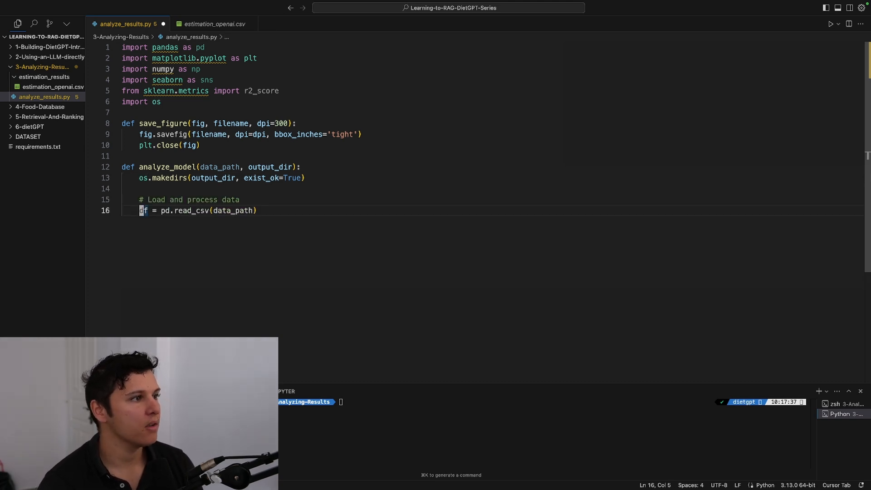
Step: In analyze_model, read predictions and true_values from the CSV and compute percentage and absolute percentage errors
text(predictions = df['estimated_calories'])
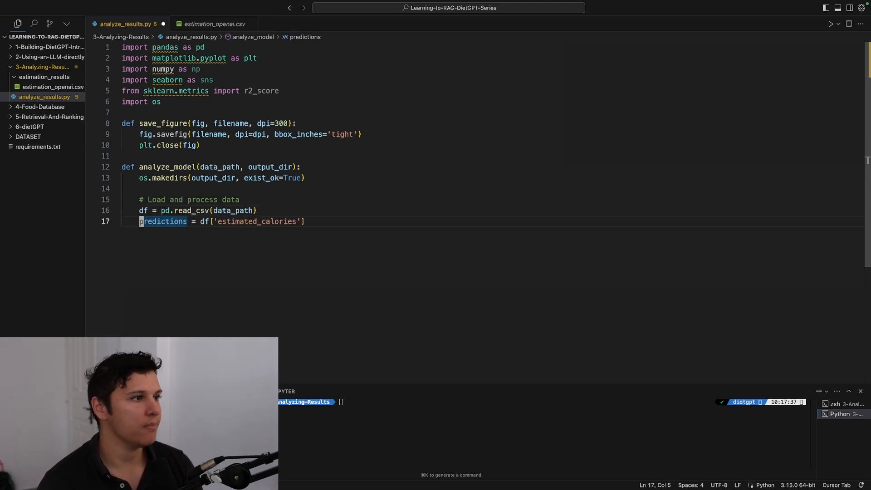
text(true_values = df['actual_calories'])
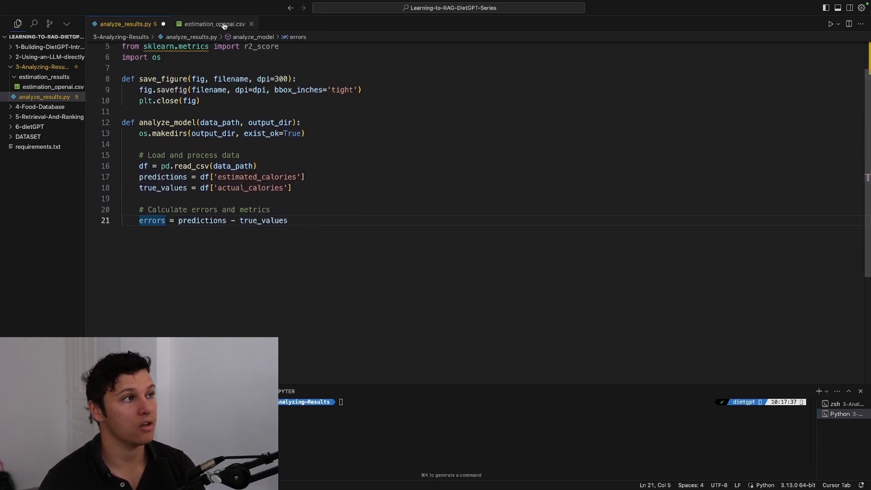
scroll(up, 3)
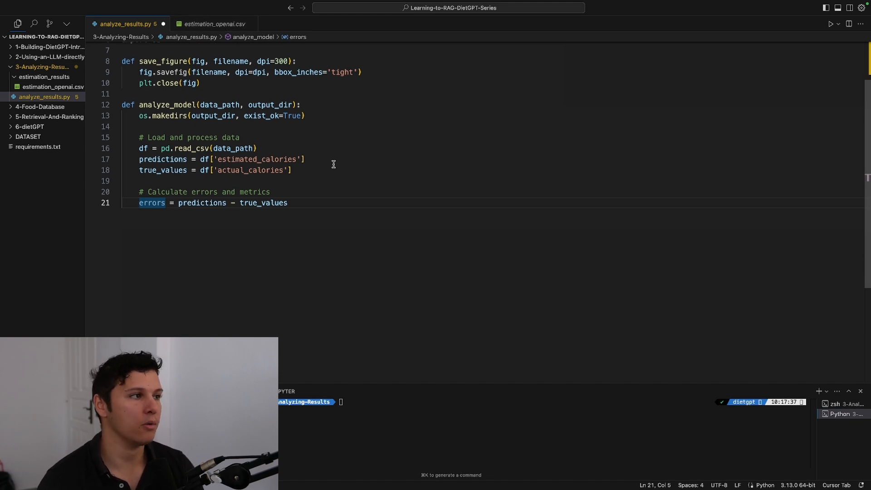
text(percentage_errors = (errors / true_values) * 100)
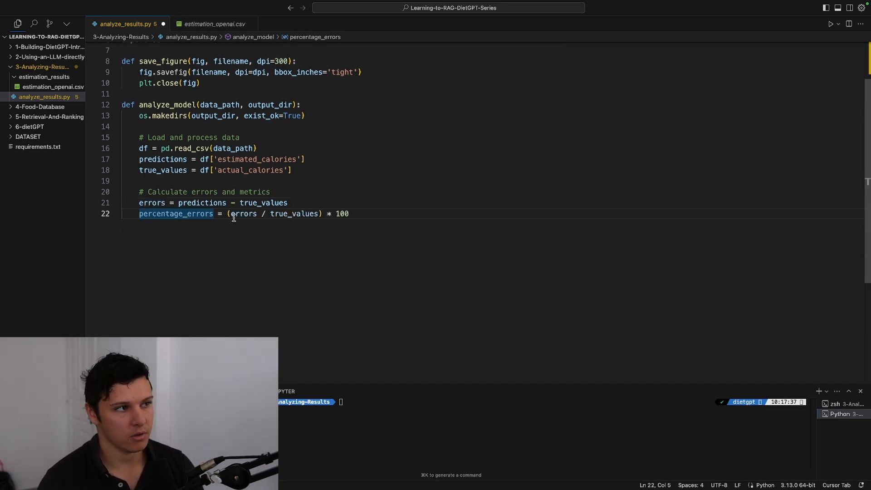
mouse_move(397, 229)
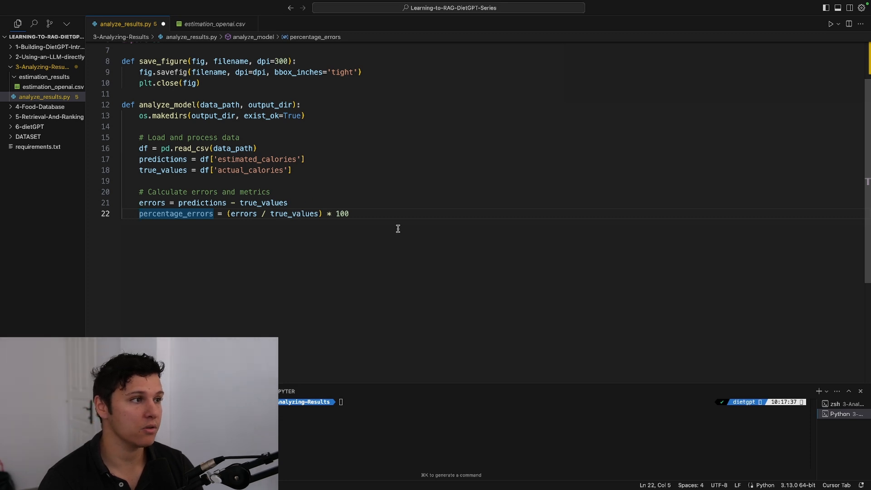
text(absolute_percentage_errors = np.abs(percentage_errors))
text(sorted_indices = percentage_errors.sort_values(ascending=False).index)
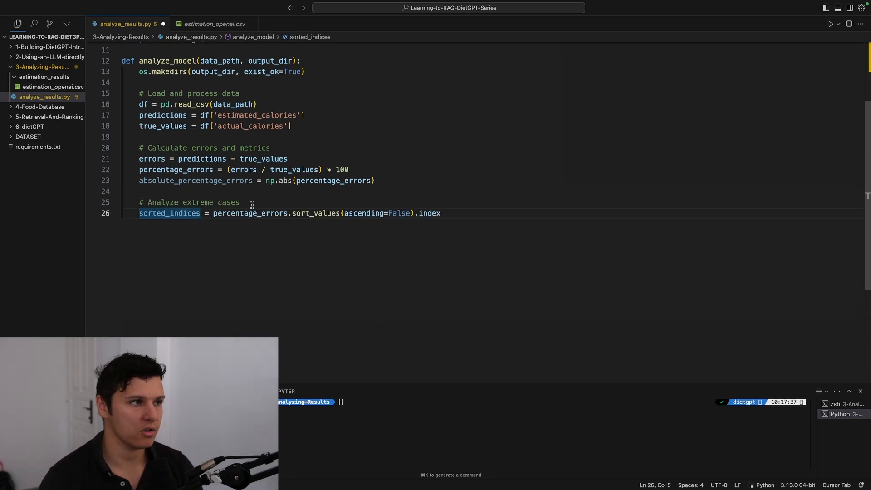
mouse_move(411, 247)
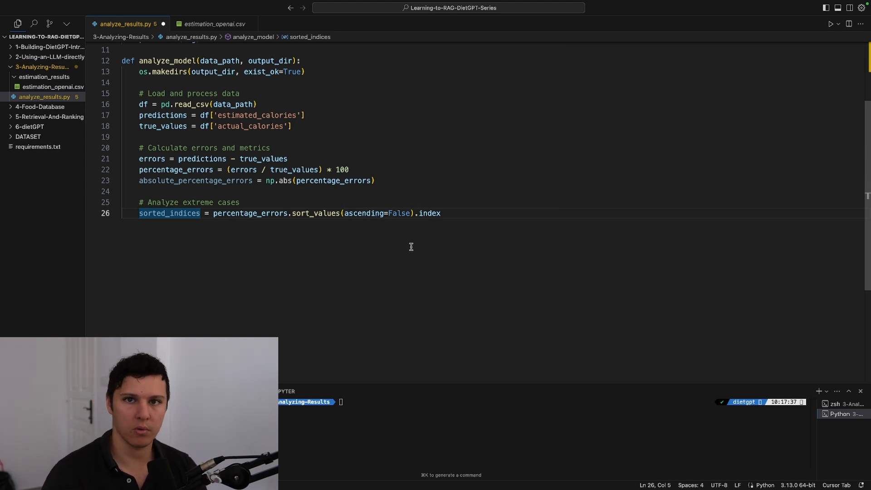
Step: Set n_extreme = 2 and add the Worst Overestimates and Worst Underestimates print loops
text(n_extreme = 2)
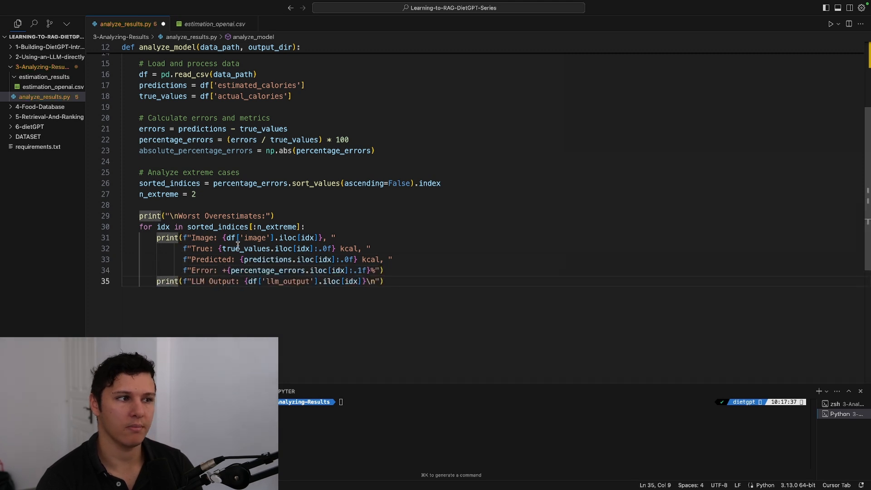
double_click(211, 260)
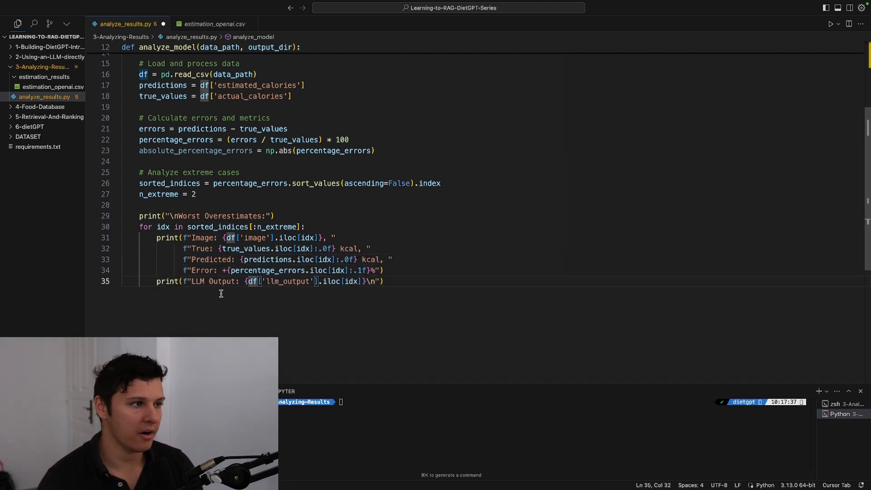
text(print("\nWorst Underestimates:"))
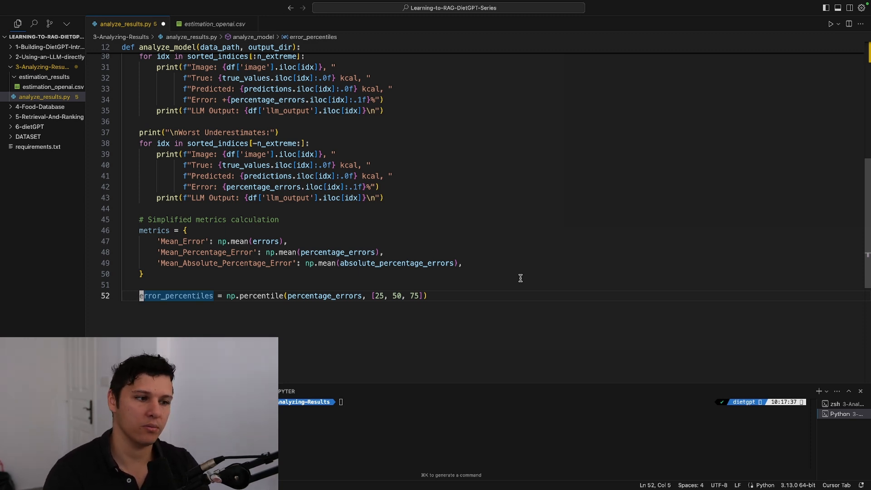
Step: Add comprehensive_metrics with R-squared and the quartile_errors loop for per-range mean errors
text(comprehensive_metrics = {'R-squared': r2_score(true_values, predictions)})
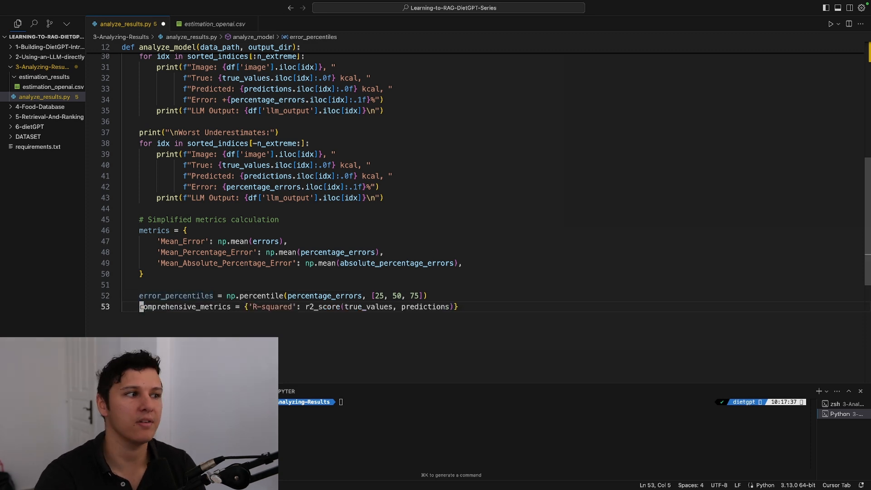
scroll(down, 3)
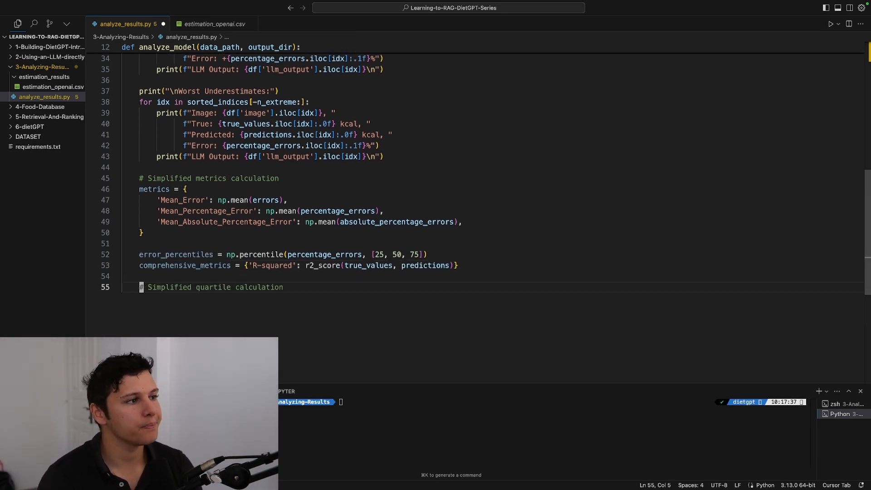
text(quartile_errors = {})
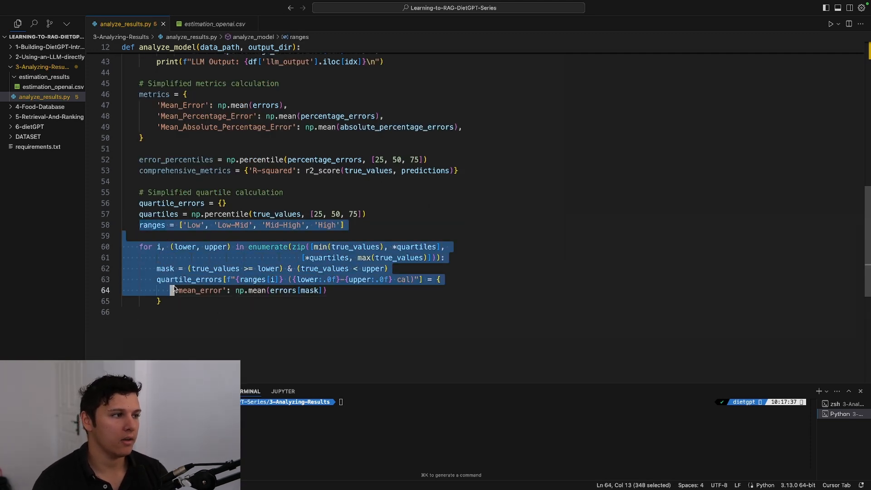
click(286, 311)
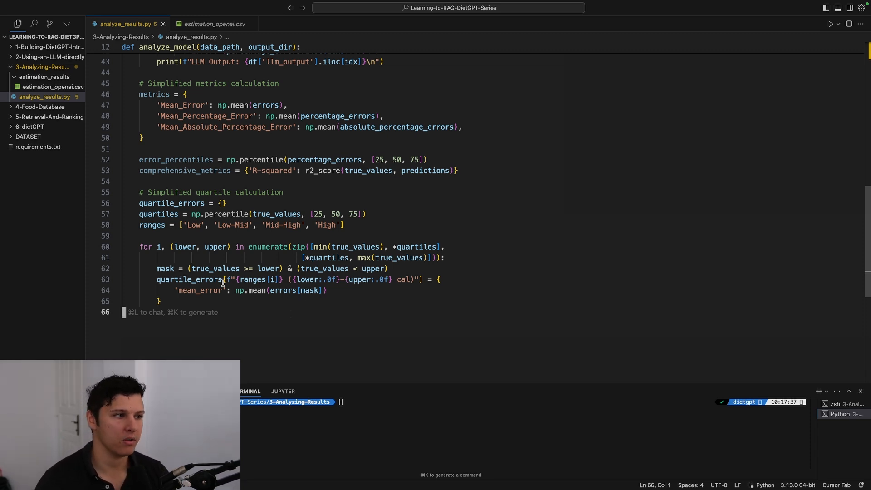
mouse_move(169, 263)
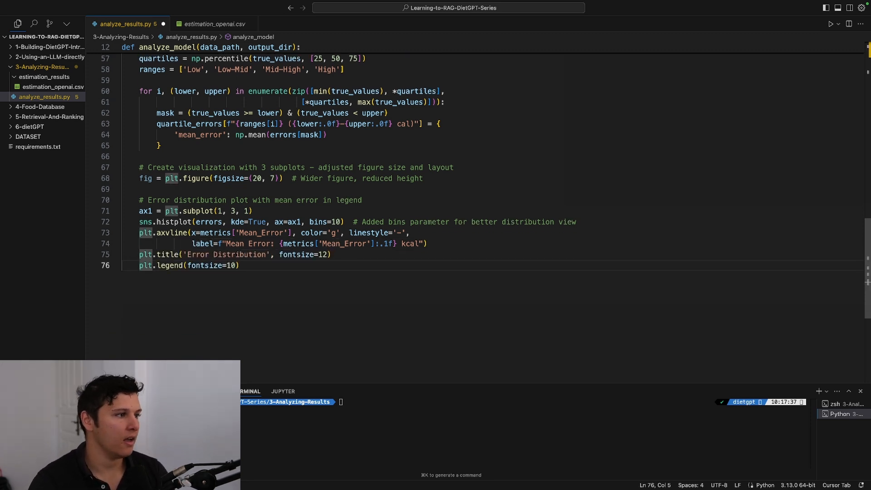
Step: Add the scatter subplot with min/max true-value limits and the per-quartile metrics_text lines
scroll(down, 3)
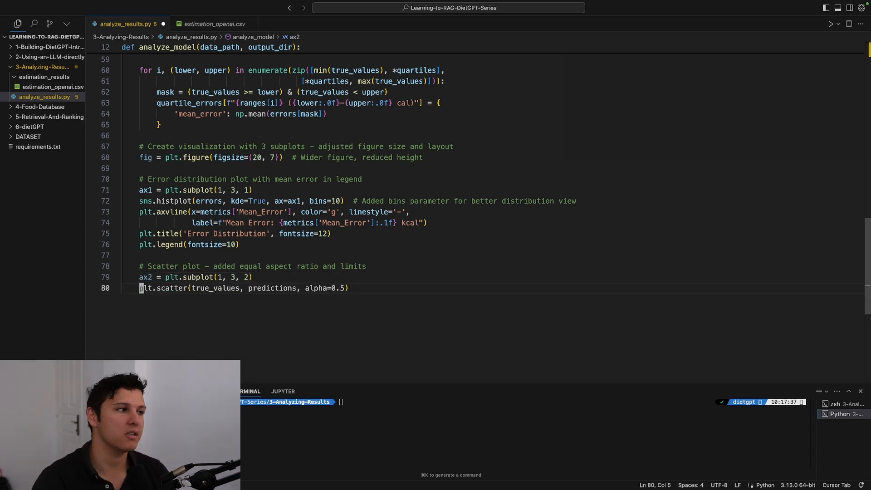
text([min(true_values), max(true_values)],)
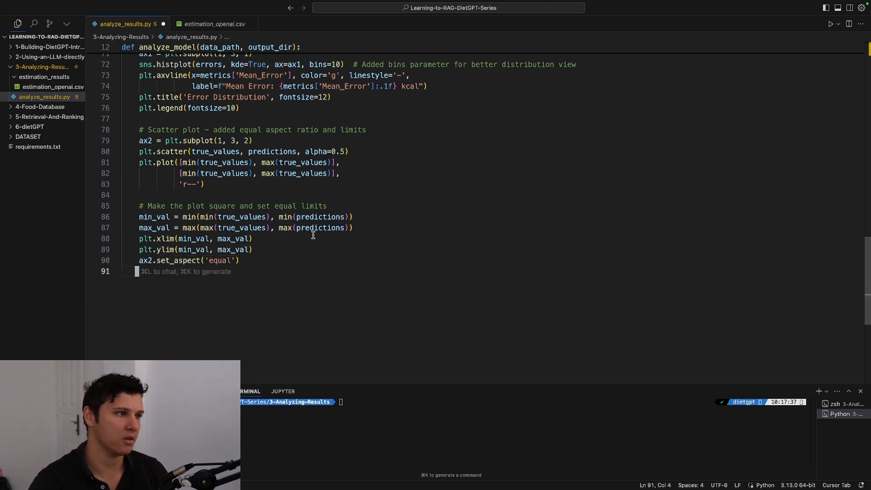
scroll(up, 3)
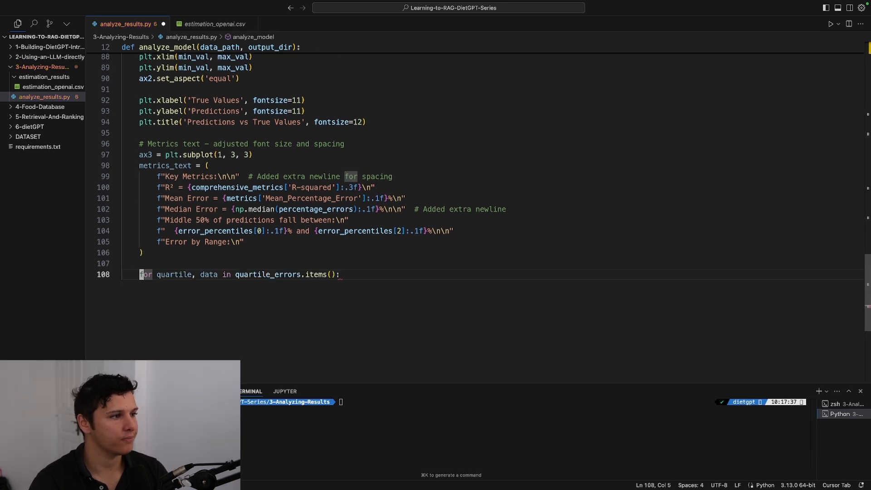
text(metrics_text += f"{quartile}: {data['mean_error']:.1f} kcal\n")
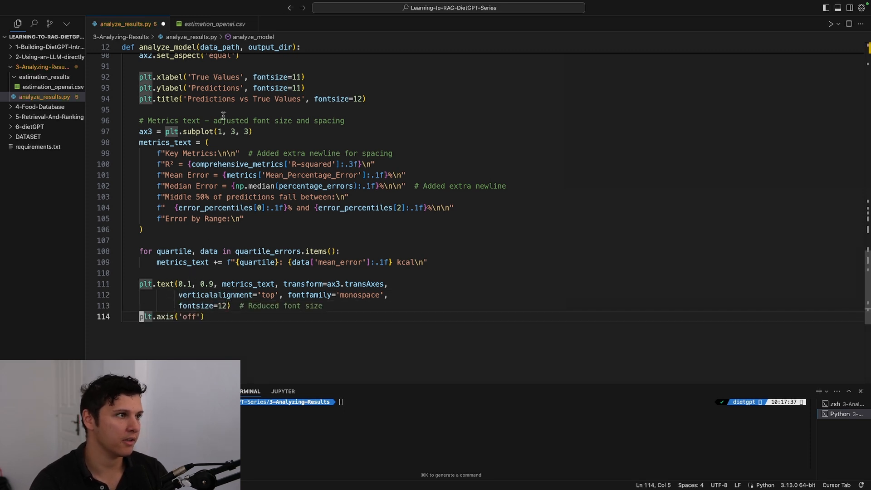
mouse_move(253, 154)
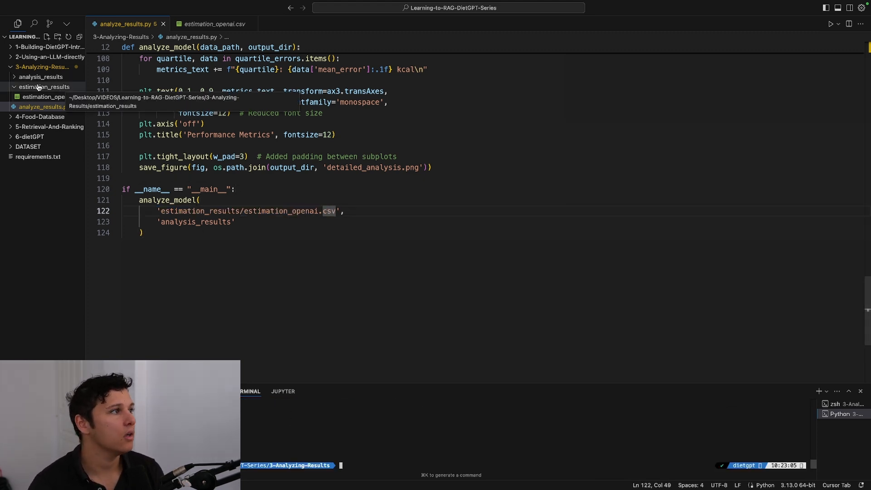
Step: Open detailed_analysis.png from the analysis_results folder to view the histogram, scatter and metrics panels
click(40, 76)
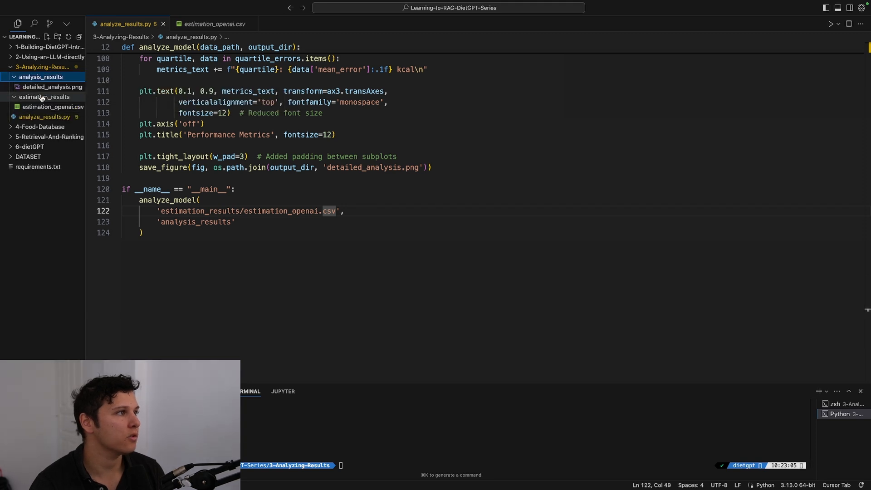
click(53, 87)
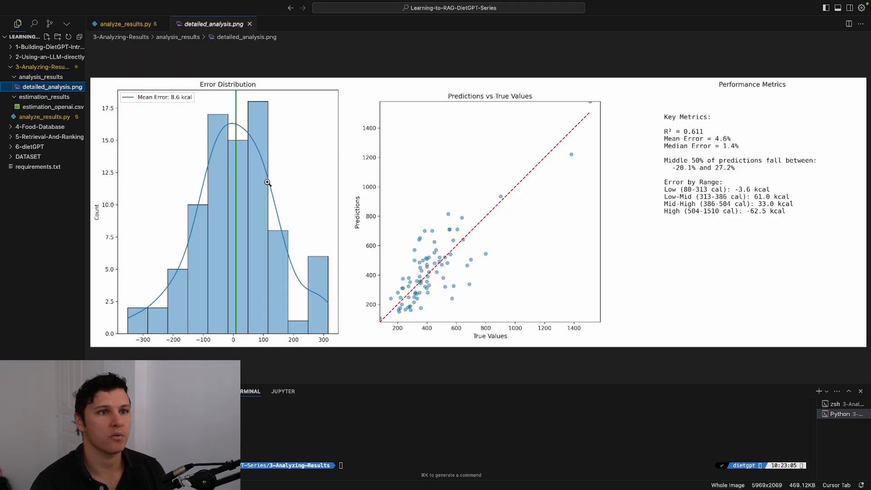
mouse_move(207, 227)
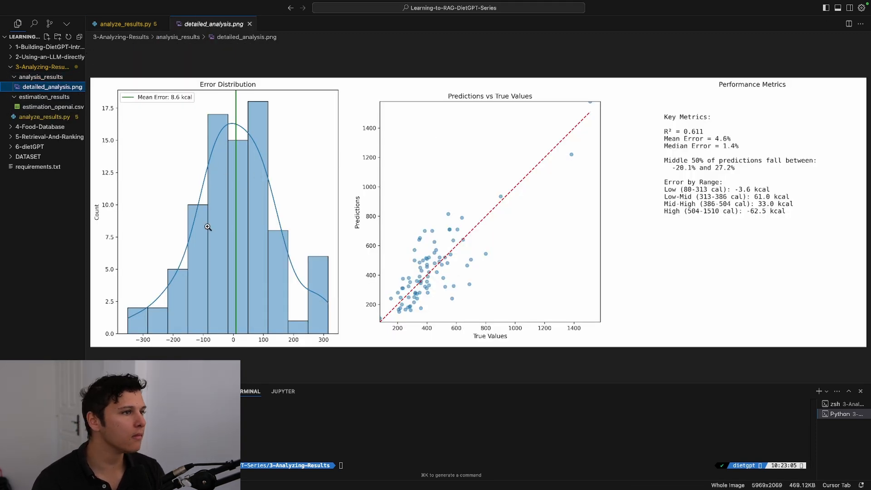
mouse_move(140, 296)
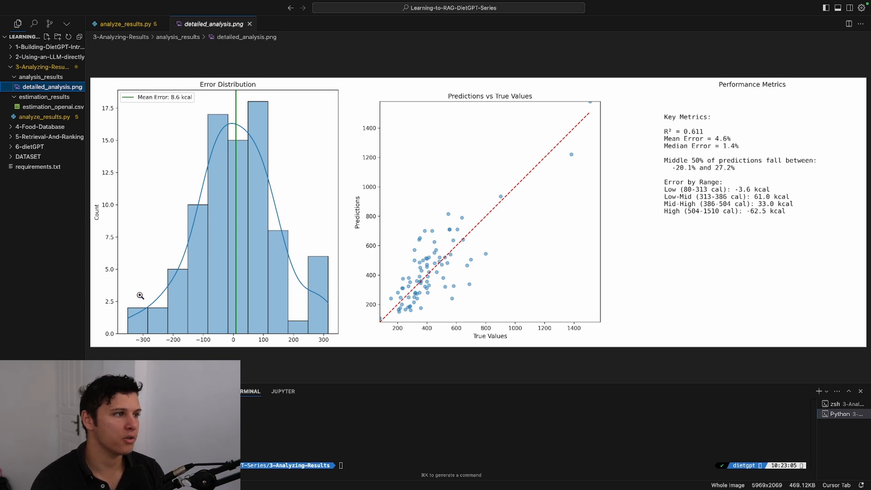
mouse_move(221, 118)
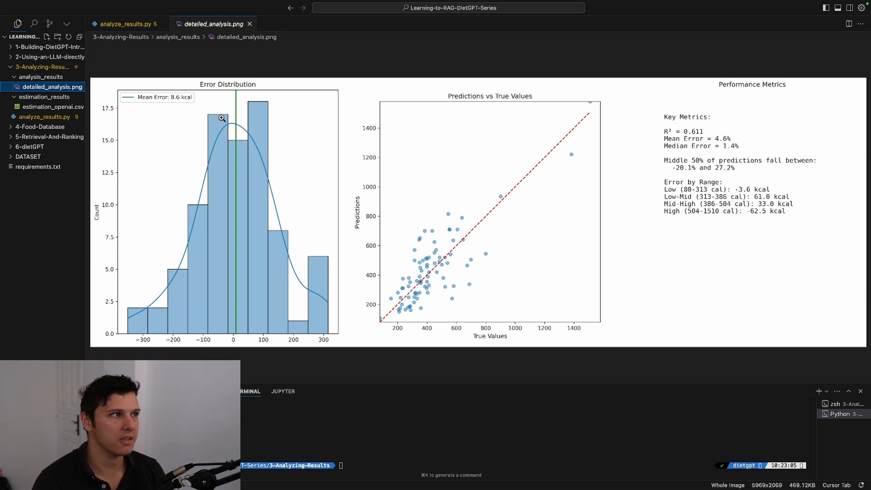
mouse_move(169, 101)
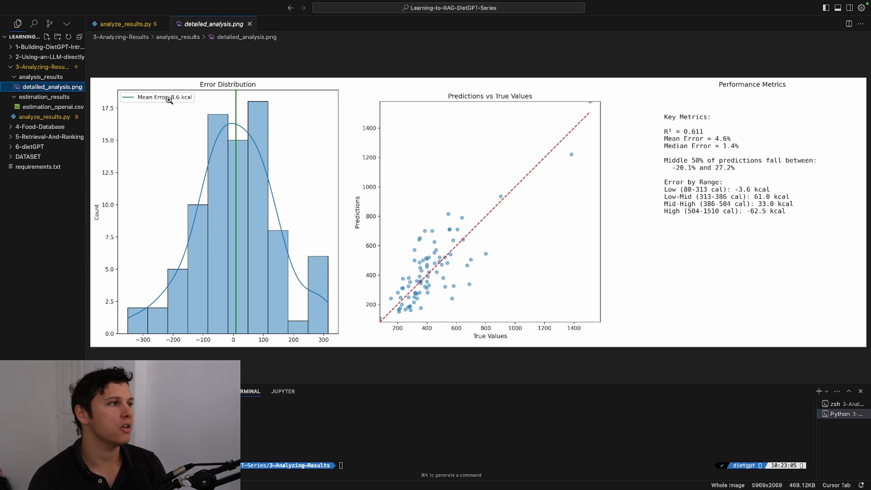
mouse_move(183, 111)
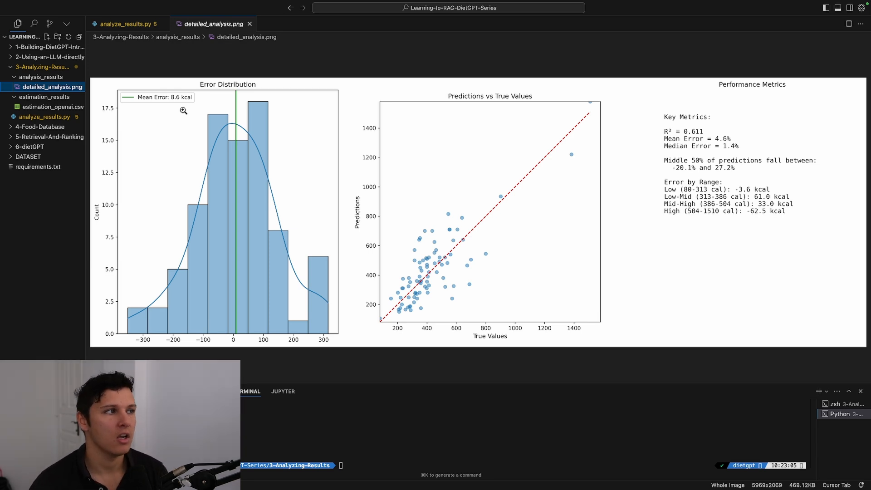
mouse_move(161, 88)
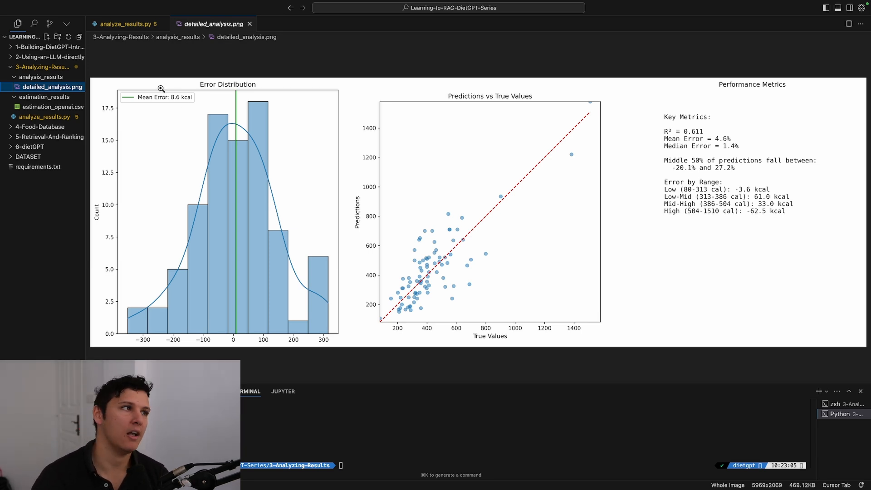
mouse_move(246, 129)
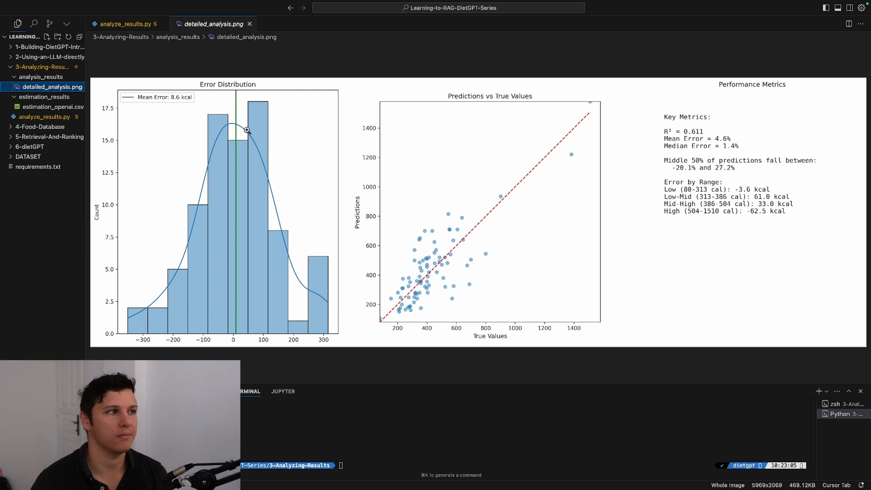
mouse_move(157, 307)
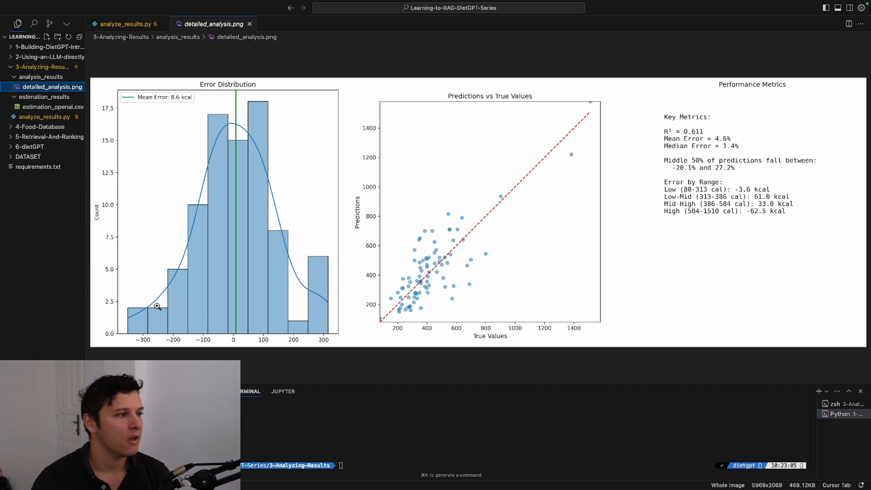
mouse_move(324, 295)
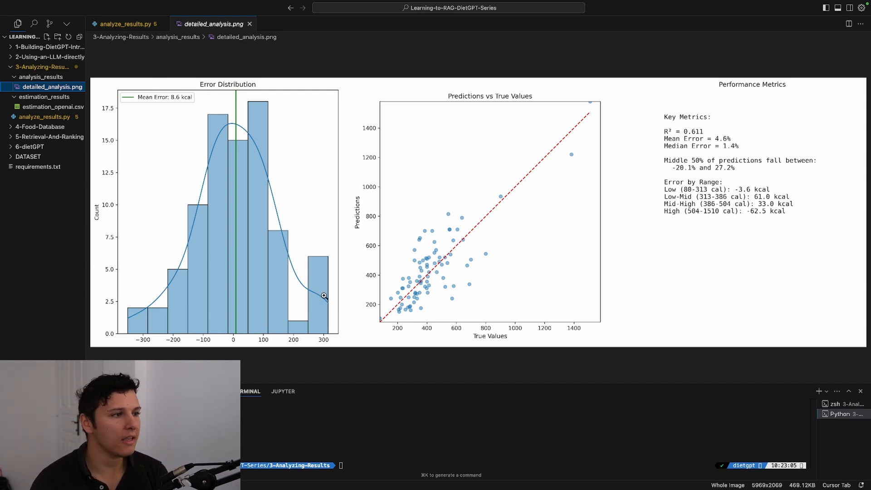
mouse_move(327, 234)
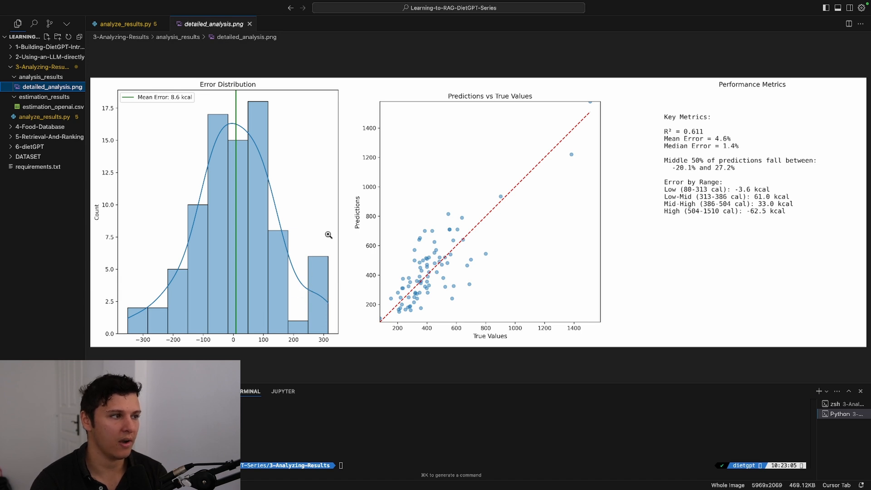
mouse_move(143, 309)
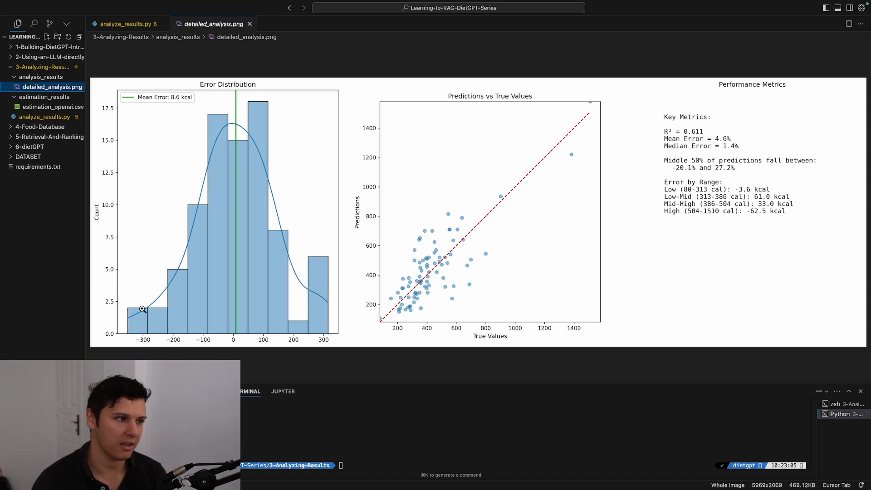
mouse_move(328, 266)
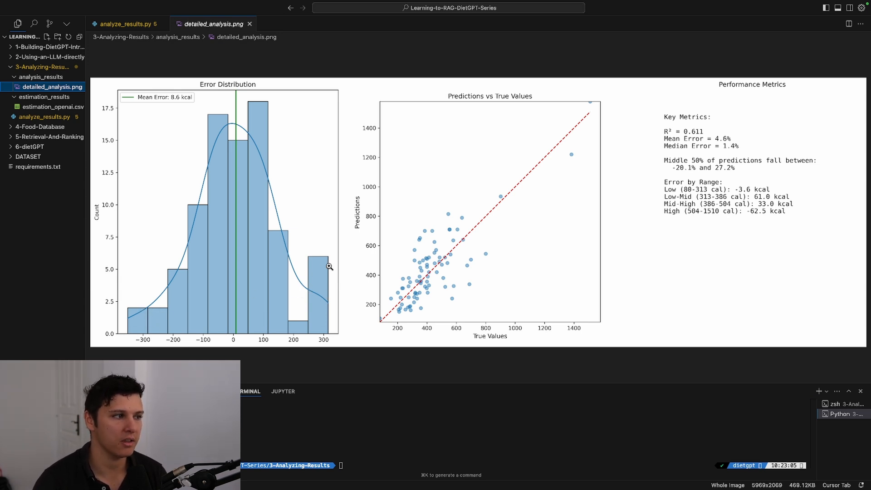
mouse_move(328, 308)
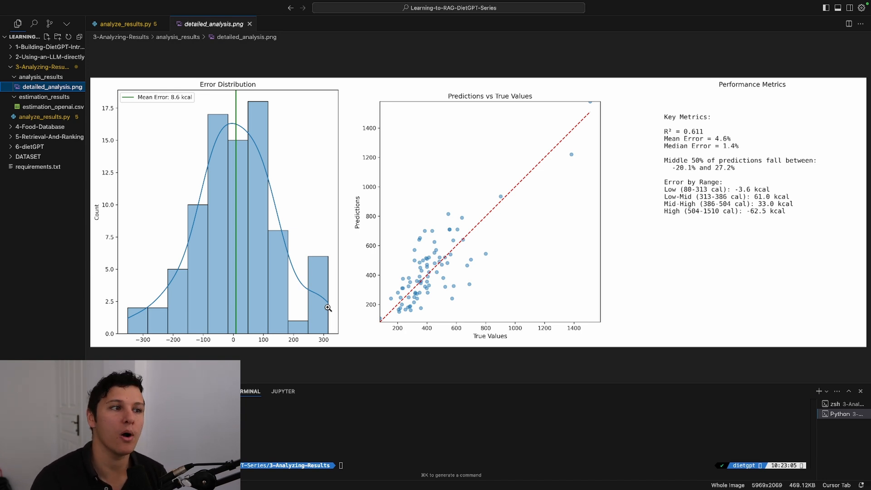
mouse_move(445, 264)
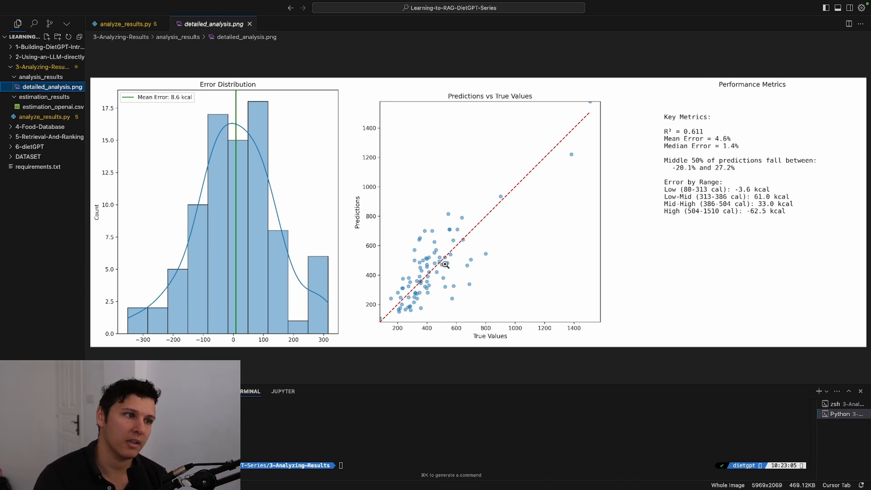
mouse_move(481, 240)
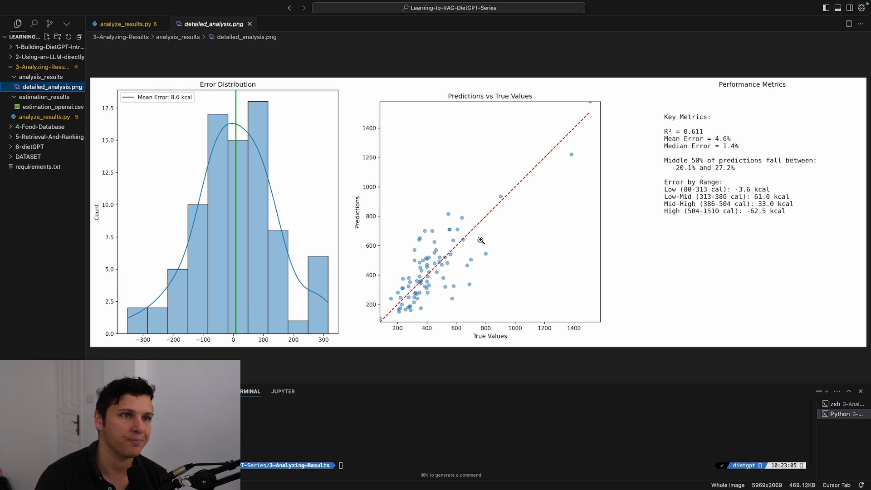
mouse_move(663, 128)
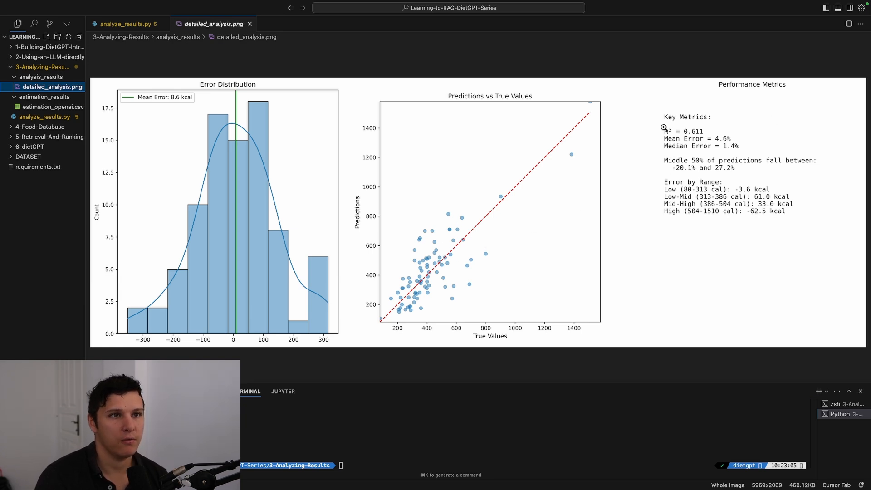
mouse_move(709, 129)
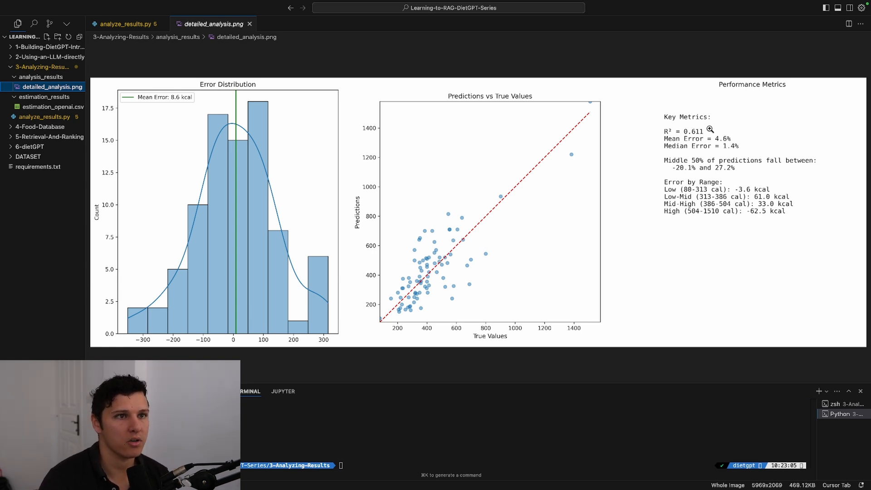
mouse_move(729, 134)
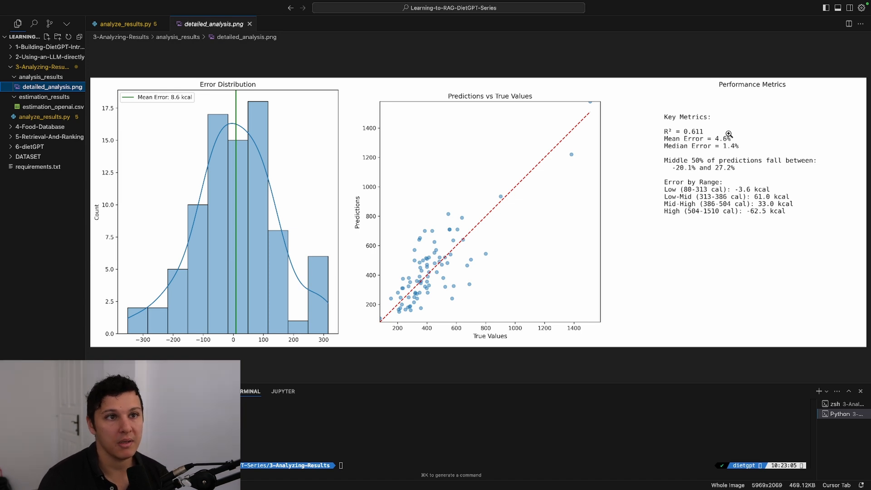
mouse_move(722, 147)
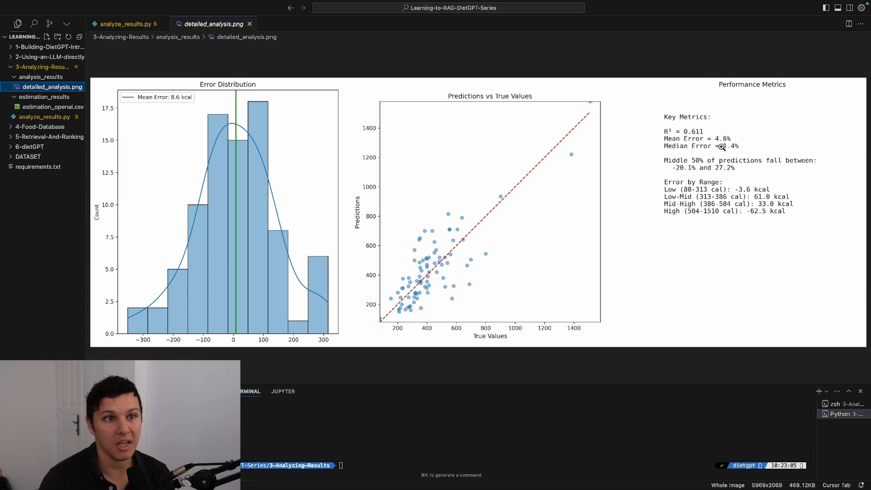
mouse_move(744, 147)
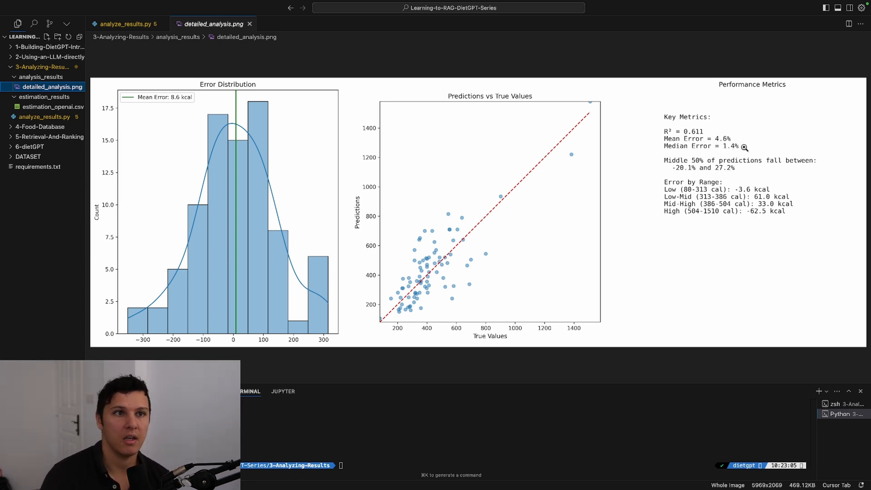
mouse_move(756, 143)
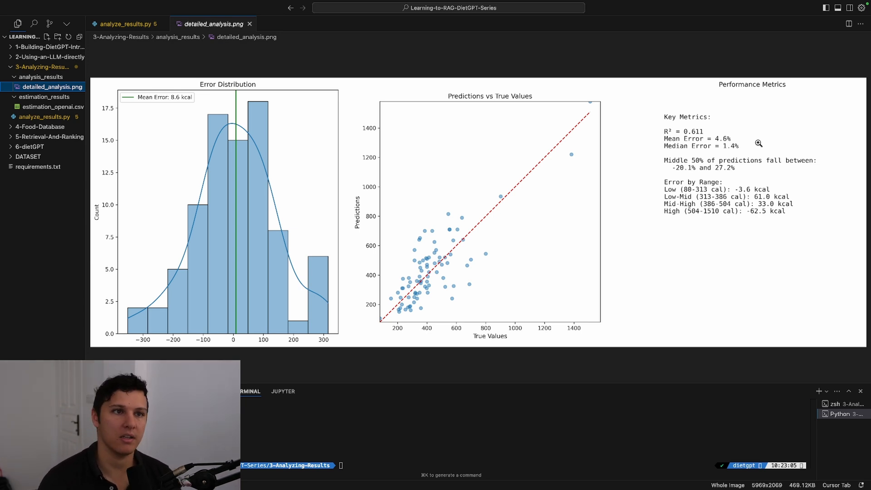
mouse_move(659, 170)
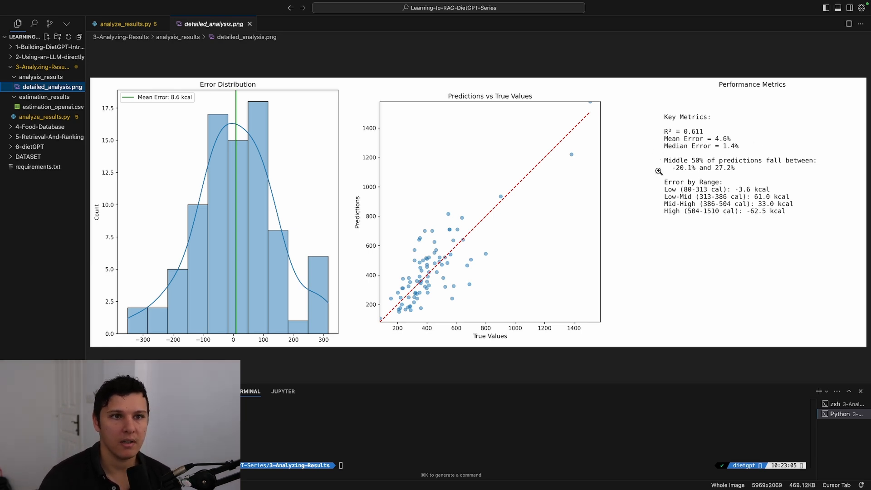
mouse_move(791, 166)
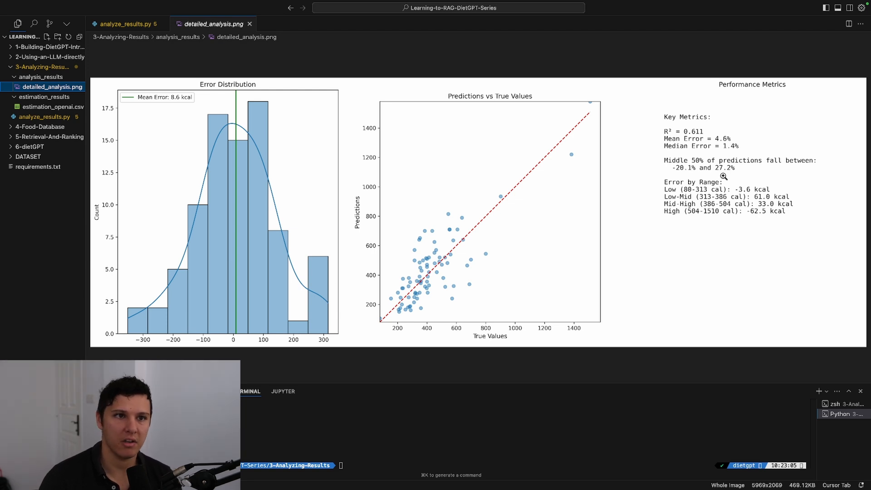
mouse_move(673, 188)
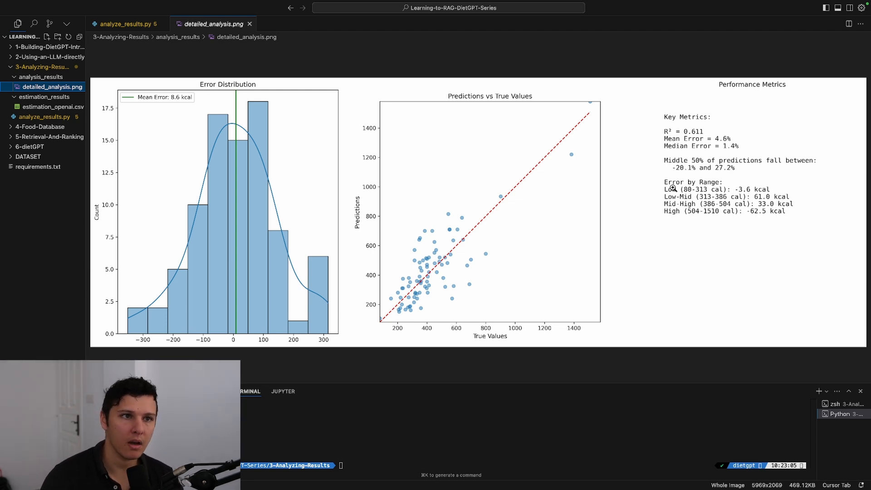
mouse_move(662, 210)
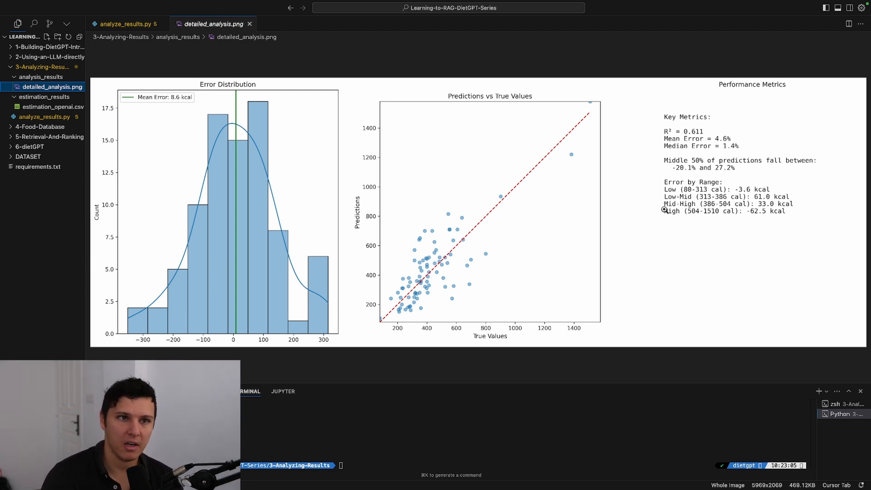
mouse_move(673, 210)
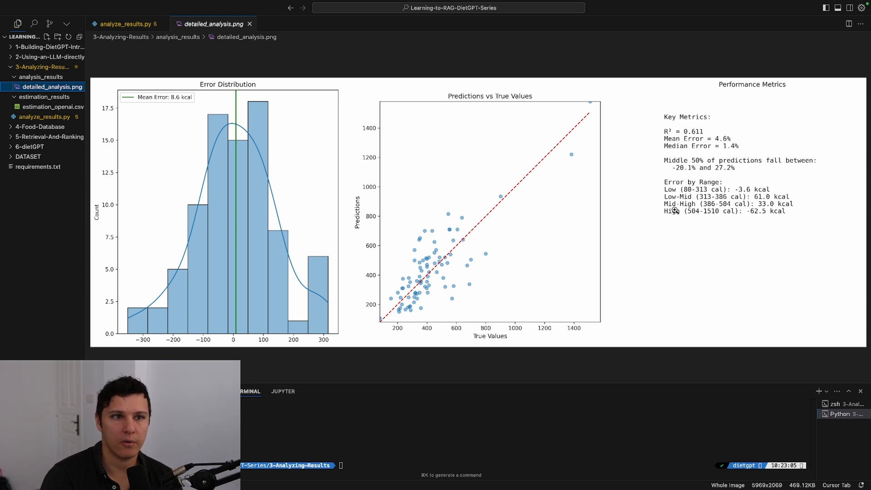
mouse_move(696, 217)
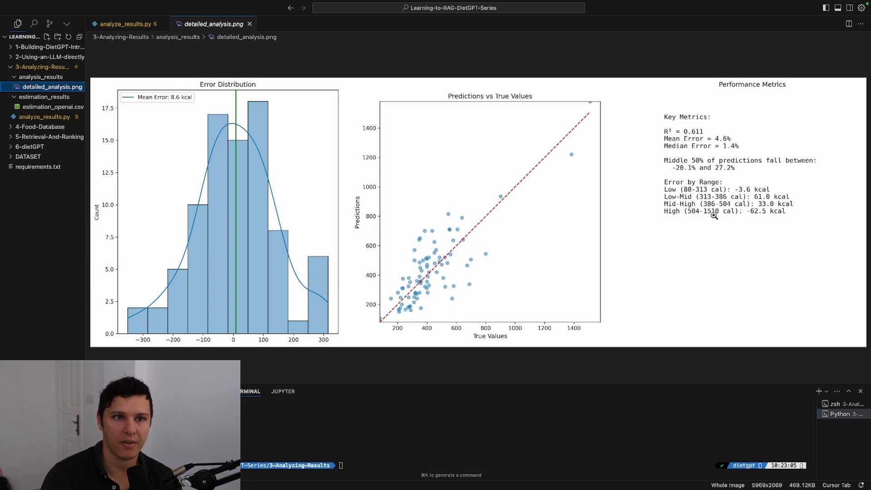
mouse_move(801, 202)
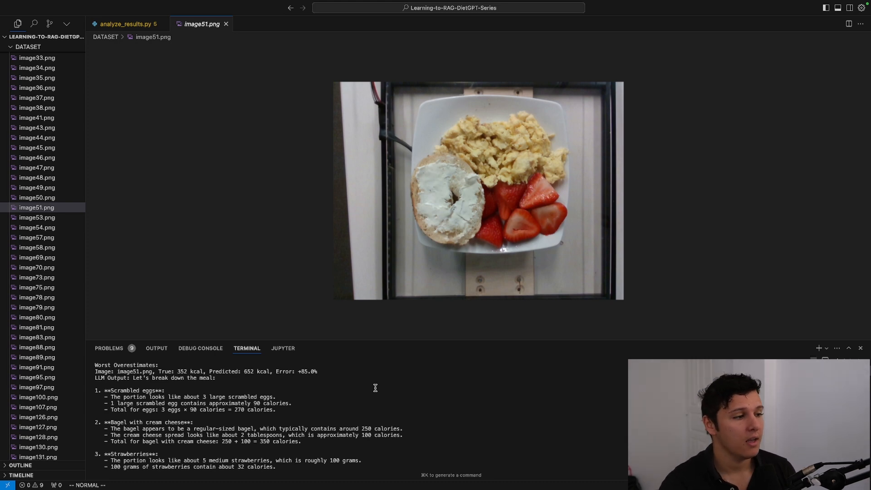
mouse_move(410, 316)
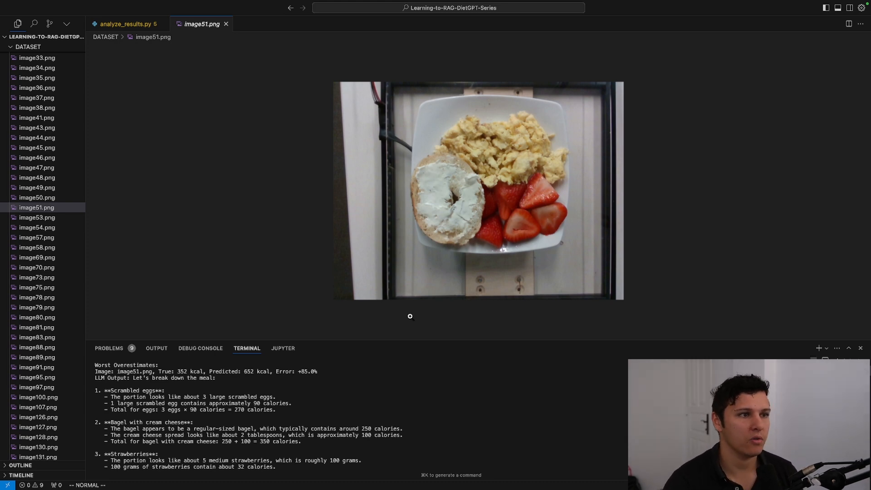
mouse_move(496, 225)
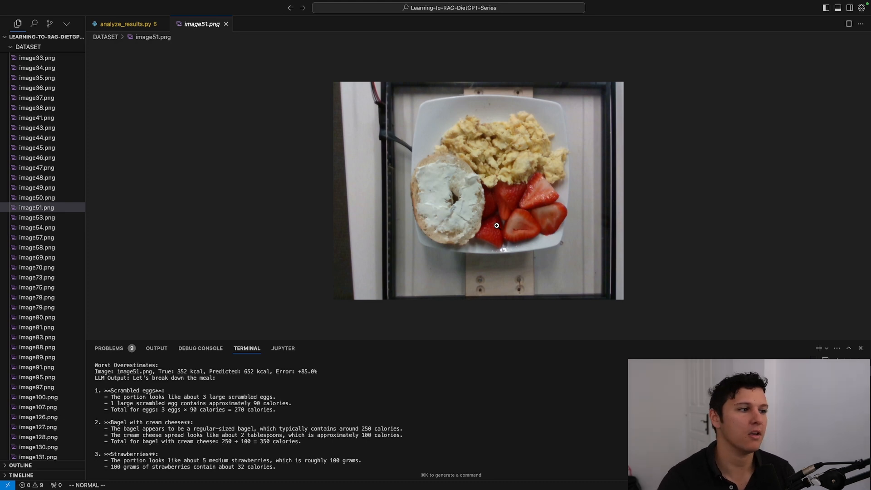
mouse_move(528, 189)
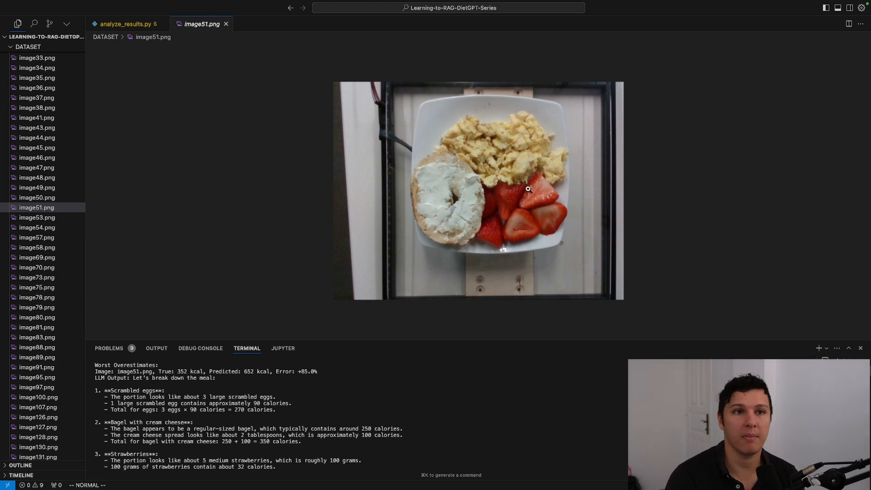
mouse_move(567, 111)
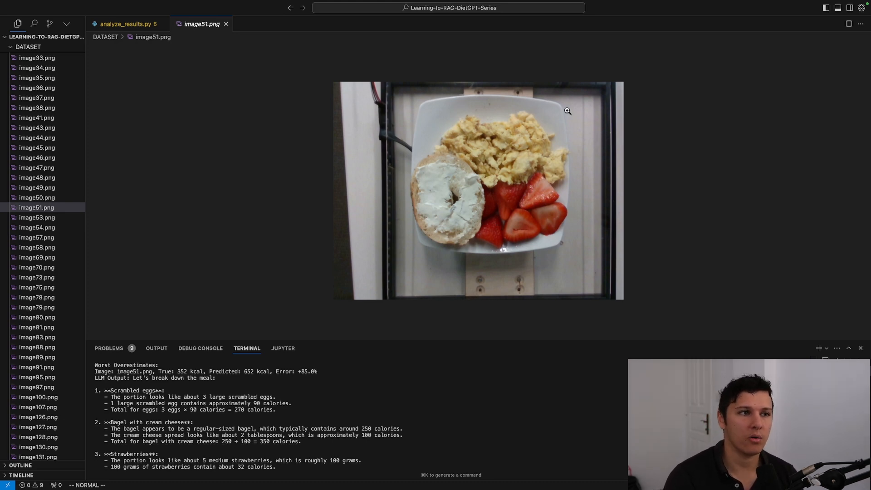
mouse_move(544, 158)
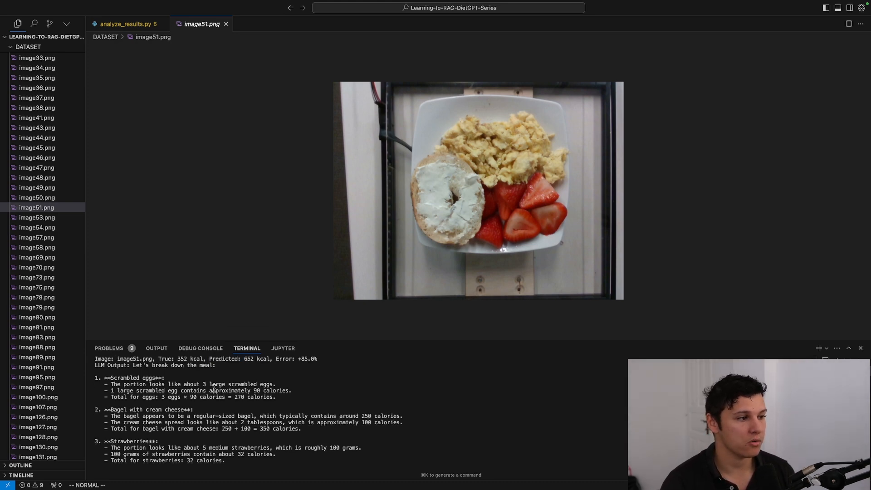
mouse_move(516, 145)
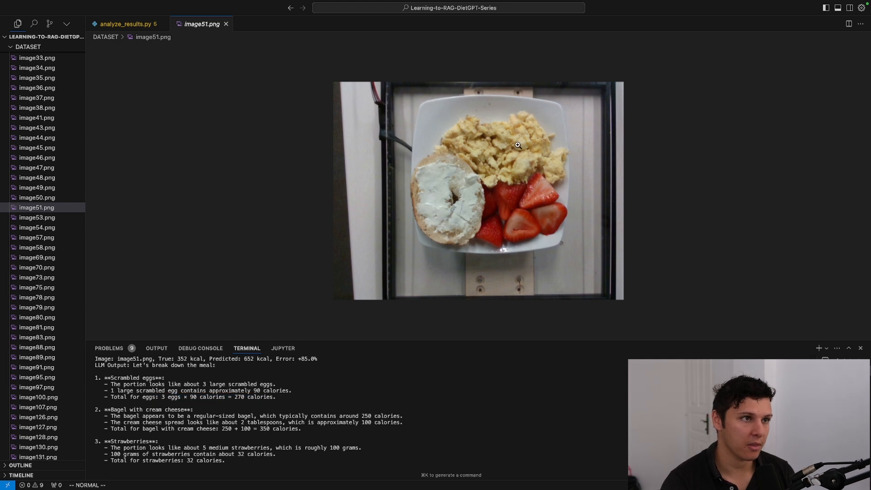
Step: Scroll the terminal output to read the worst-overestimate breakdown for image51.png
scroll(down, 3)
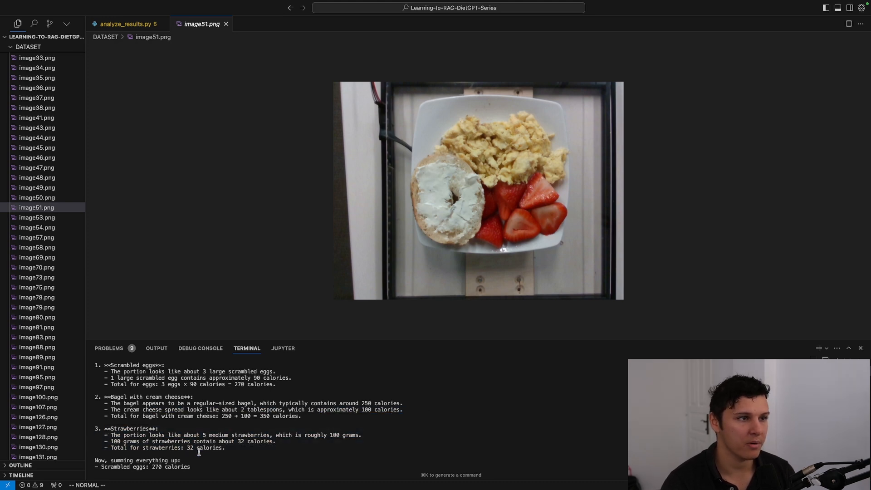
mouse_move(427, 309)
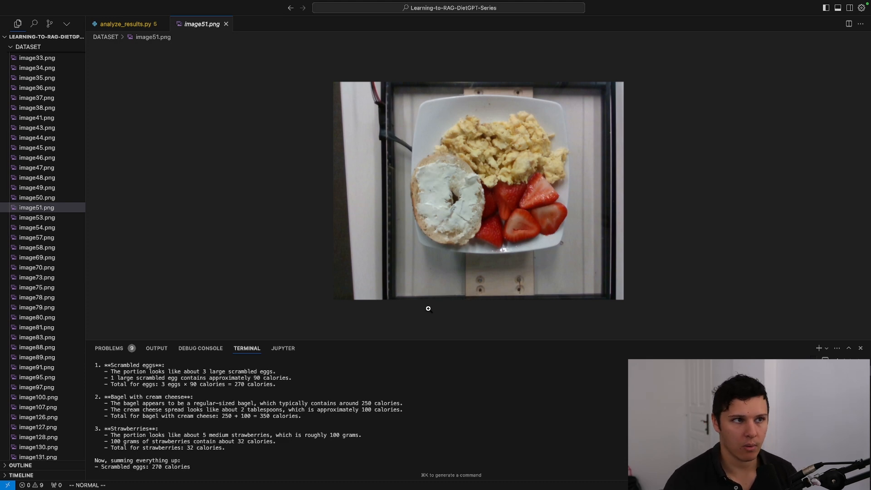
mouse_move(492, 171)
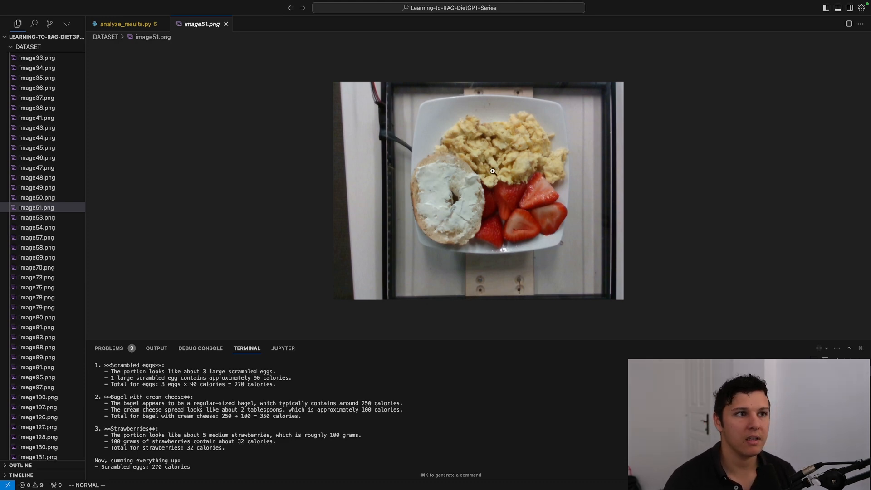
mouse_move(558, 90)
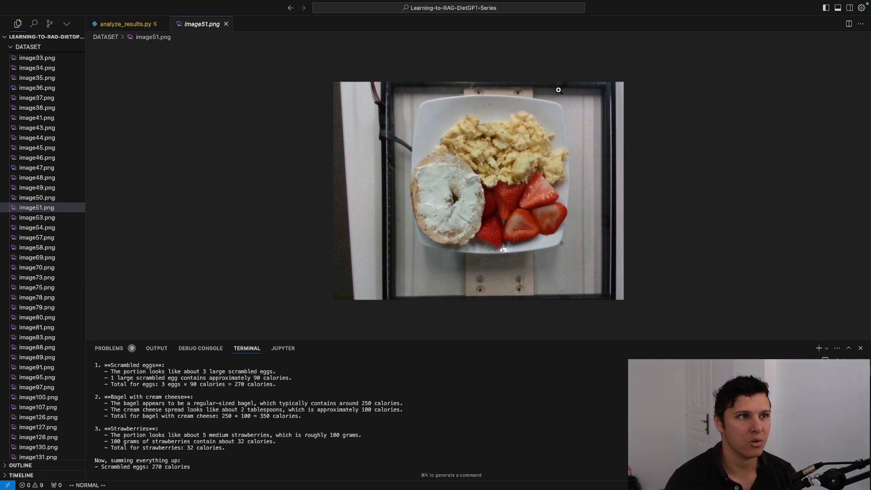
mouse_move(542, 166)
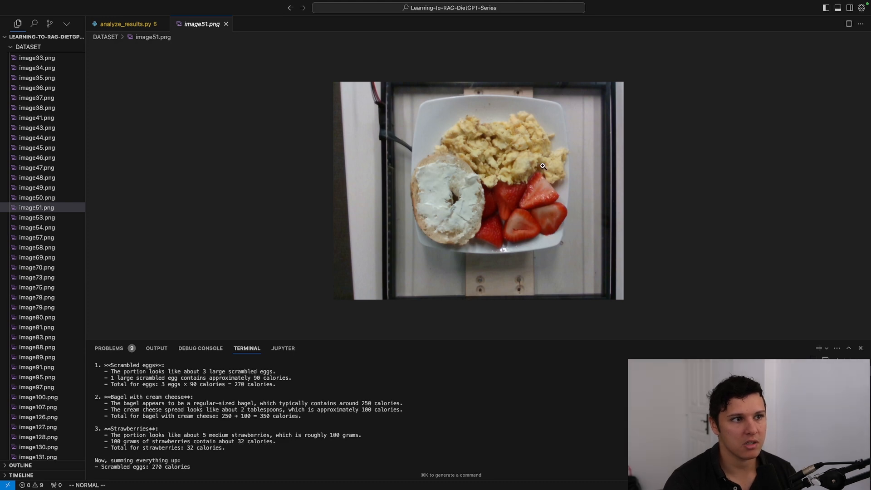
mouse_move(493, 212)
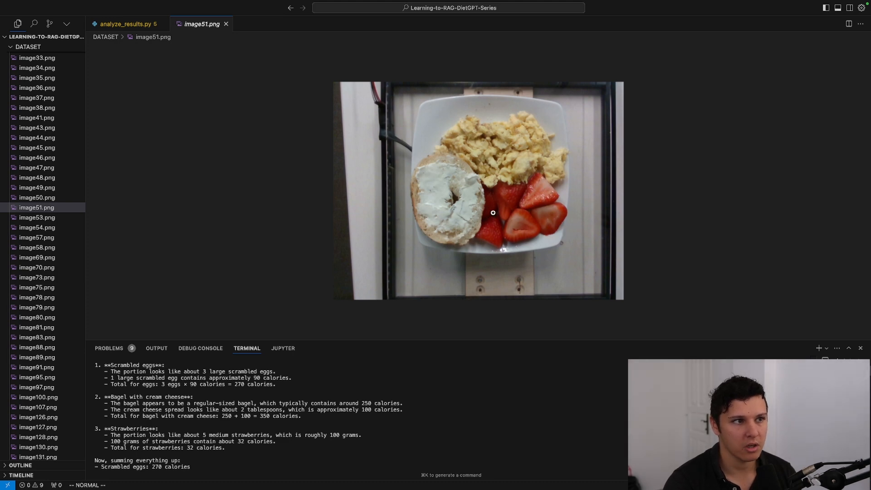
mouse_move(469, 132)
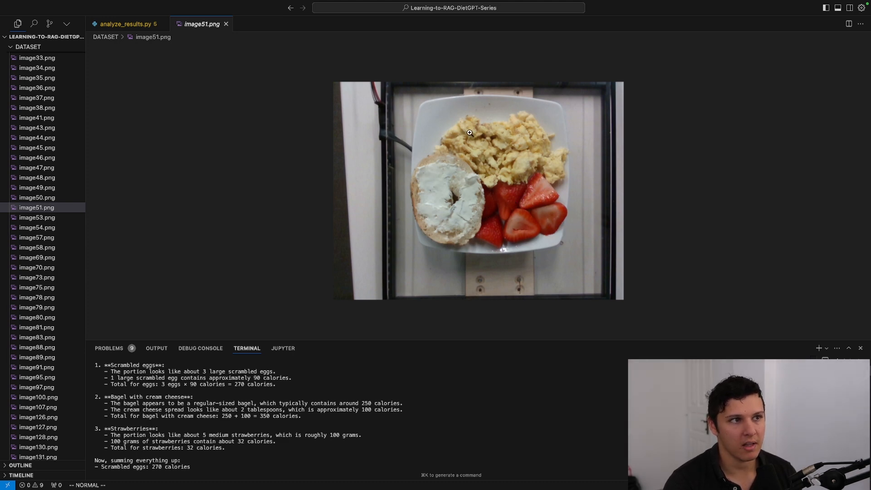
mouse_move(532, 147)
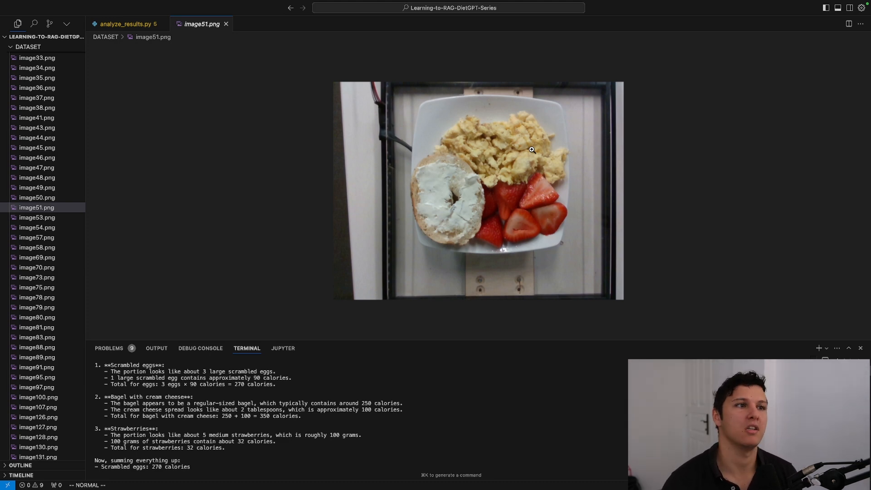
mouse_move(528, 137)
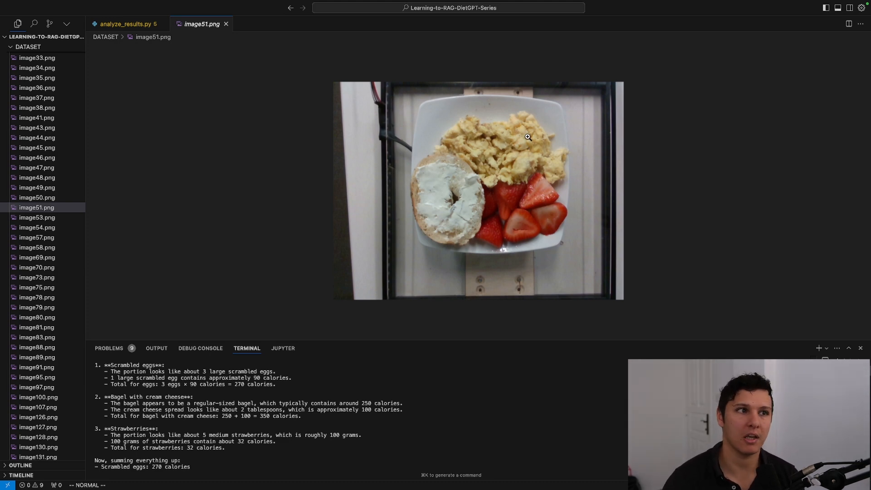
mouse_move(464, 154)
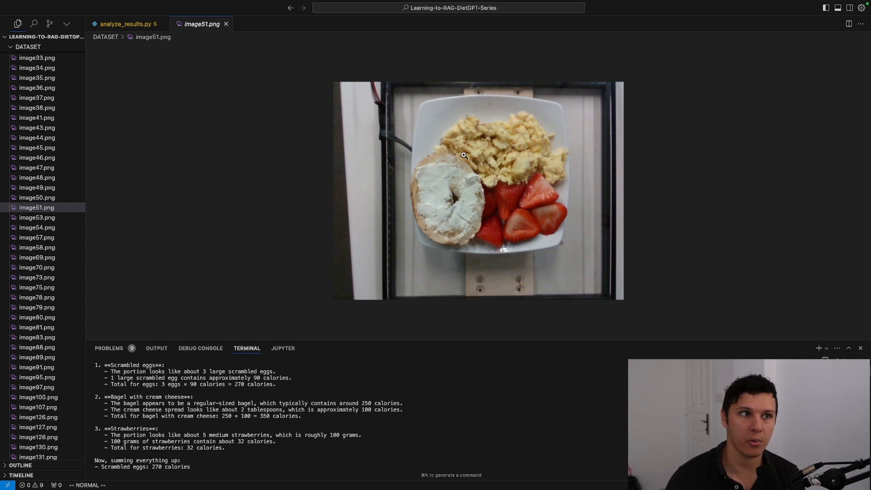
mouse_move(503, 159)
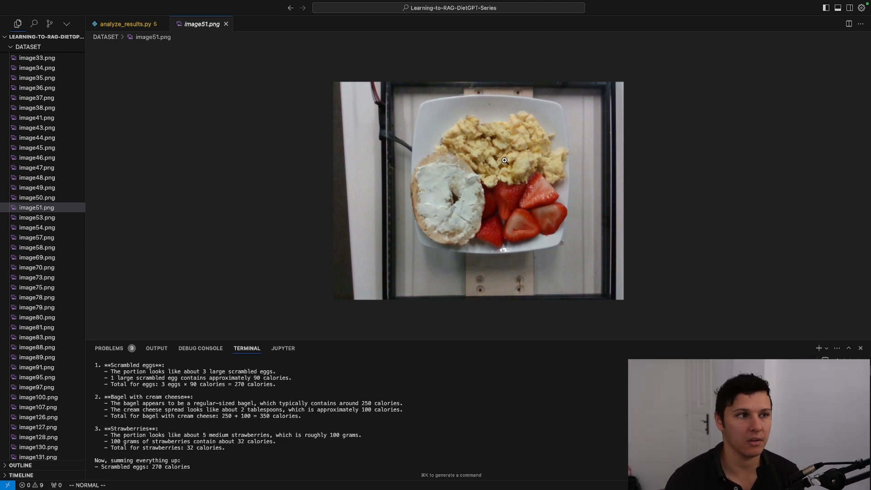
mouse_move(494, 134)
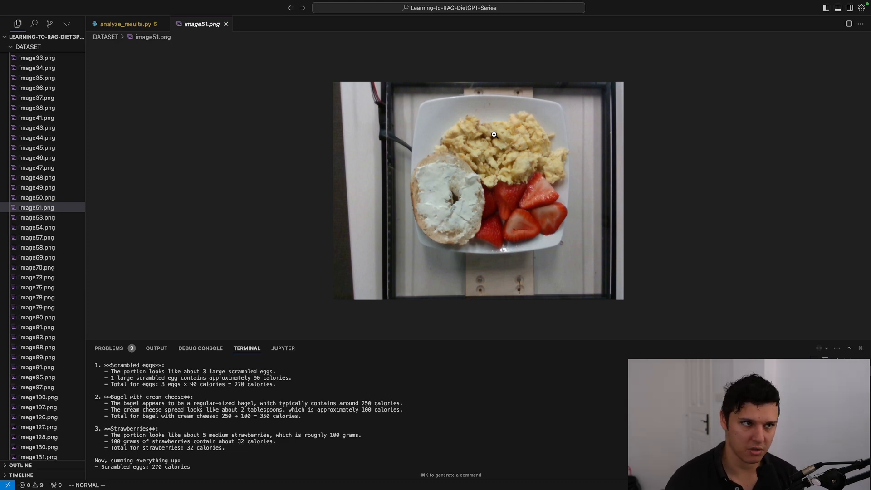
mouse_move(462, 168)
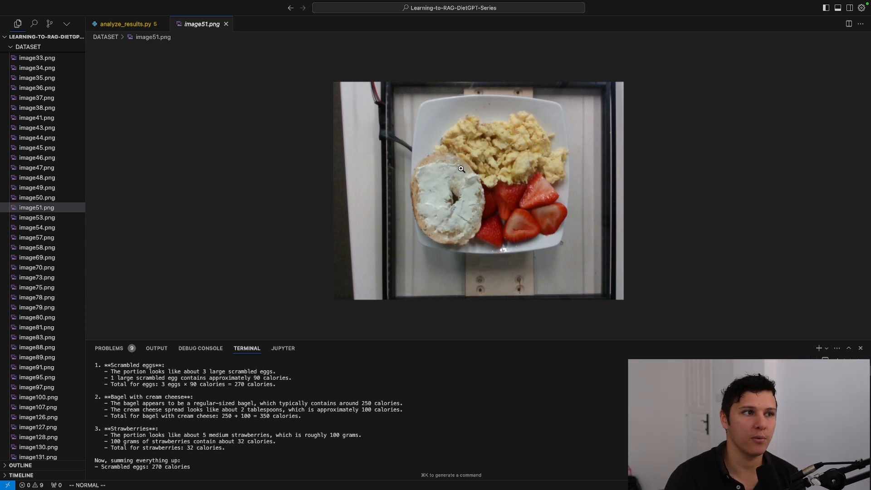
mouse_move(430, 232)
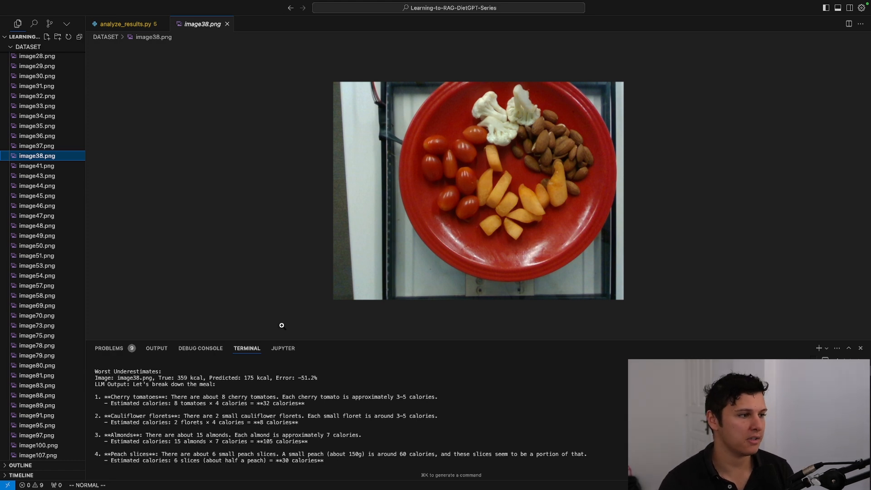
mouse_move(449, 212)
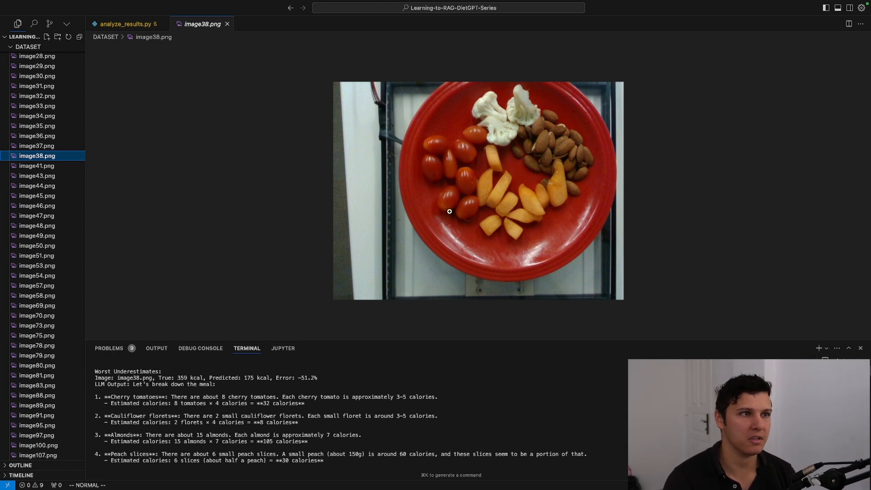
mouse_move(157, 382)
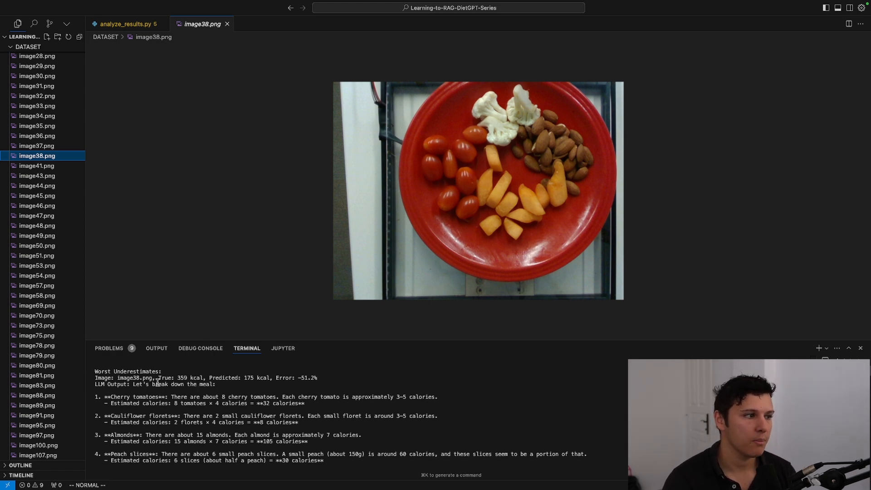
Step: Scroll through the image38.png underestimate breakdown and remaining results, then return to analyze_results.py
scroll(down, 3)
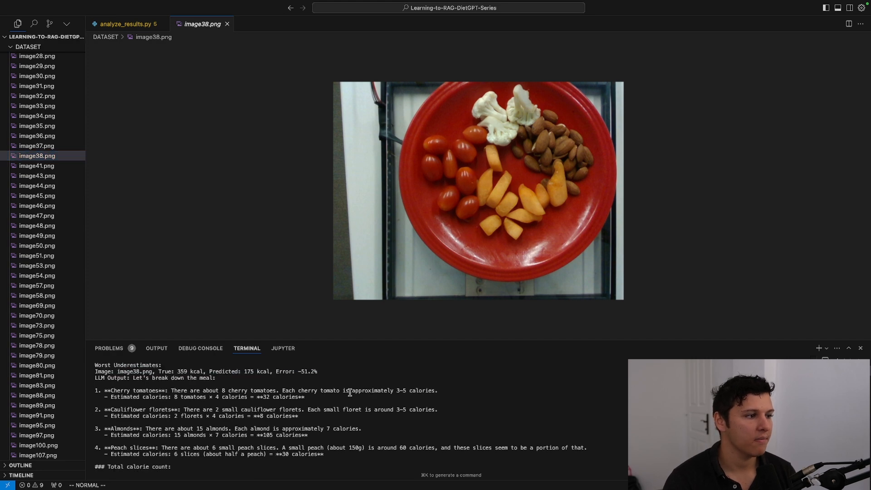
scroll(down, 3)
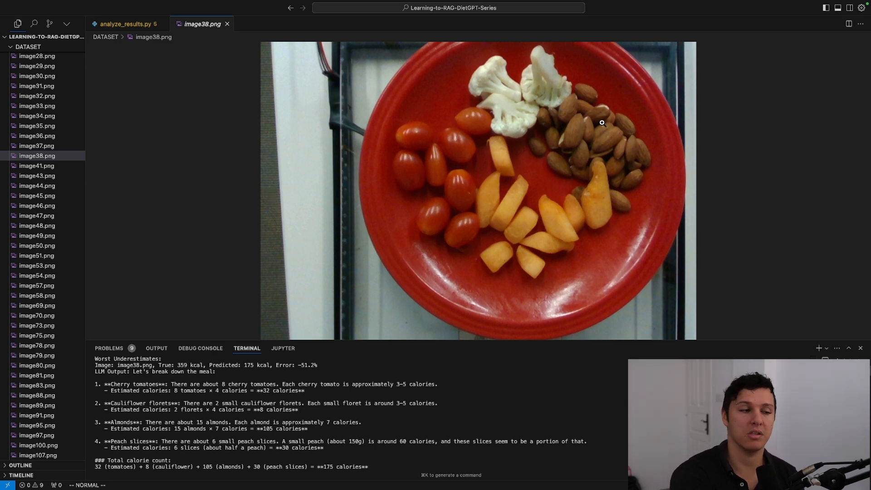
mouse_move(562, 120)
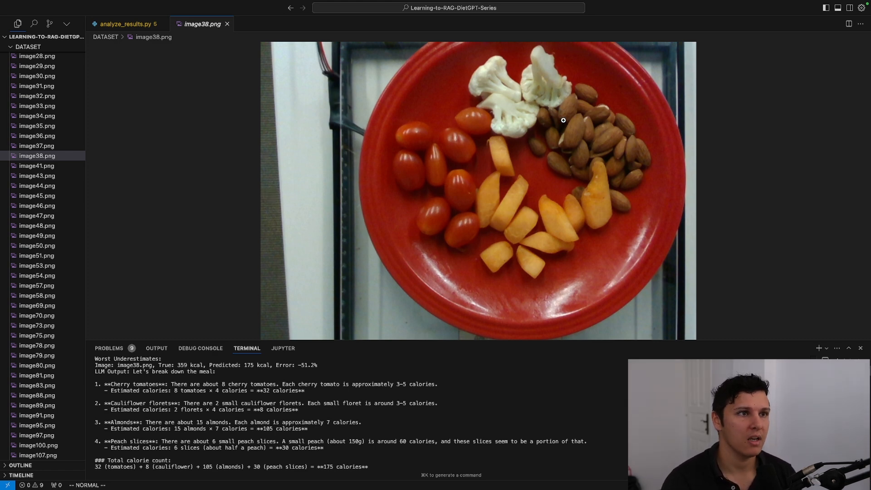
mouse_move(614, 125)
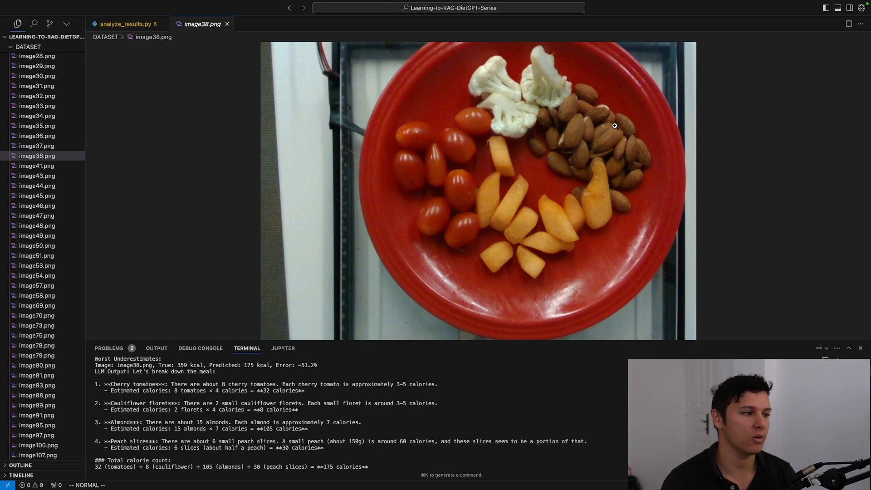
mouse_move(618, 123)
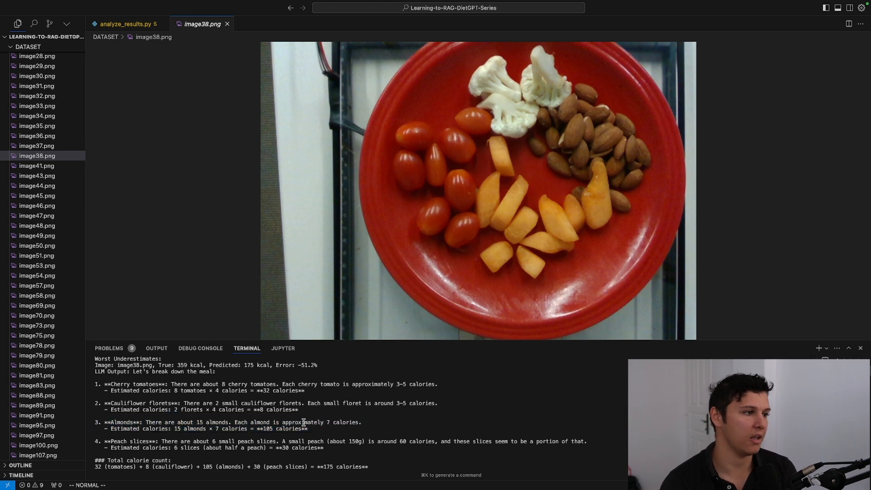
scroll(down, 3)
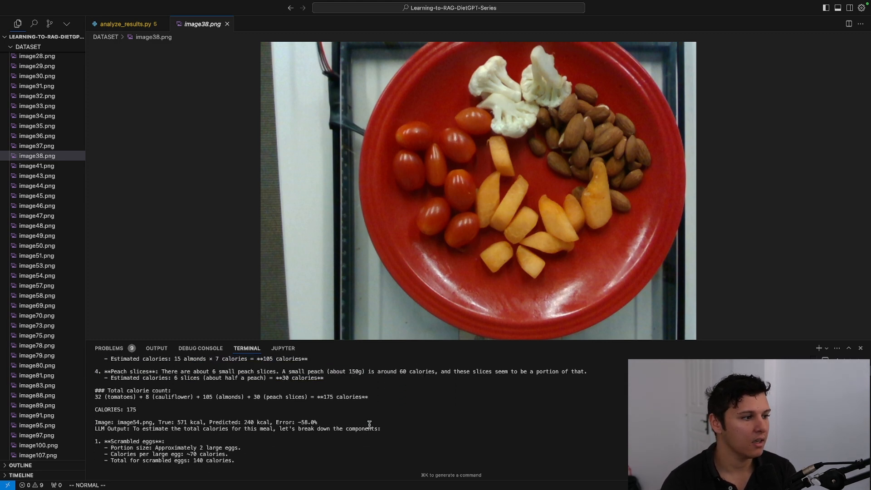
scroll(up, 3)
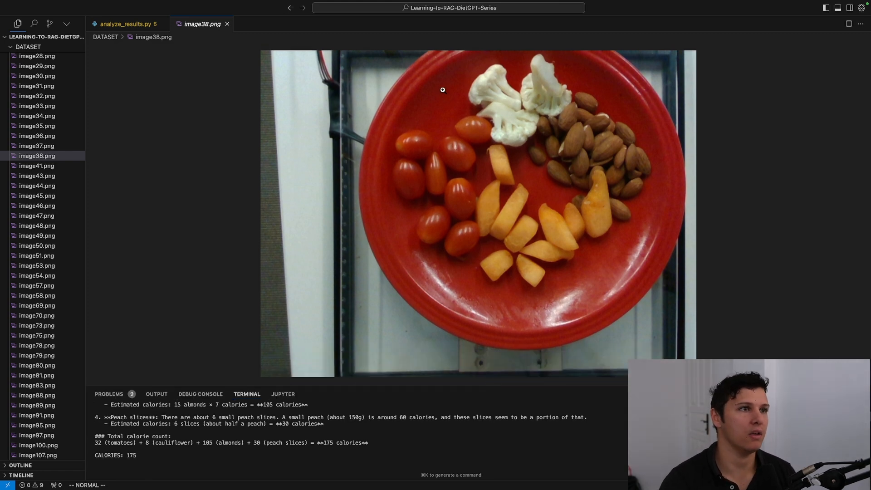
mouse_move(236, 83)
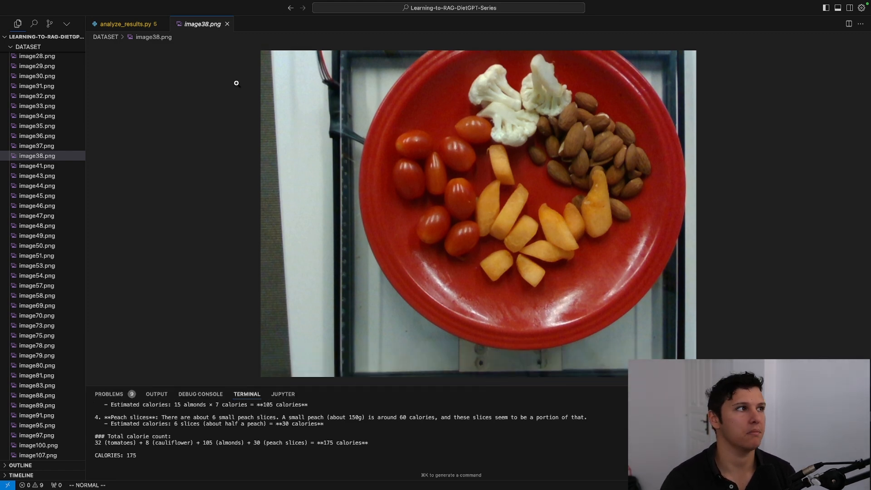
mouse_move(125, 23)
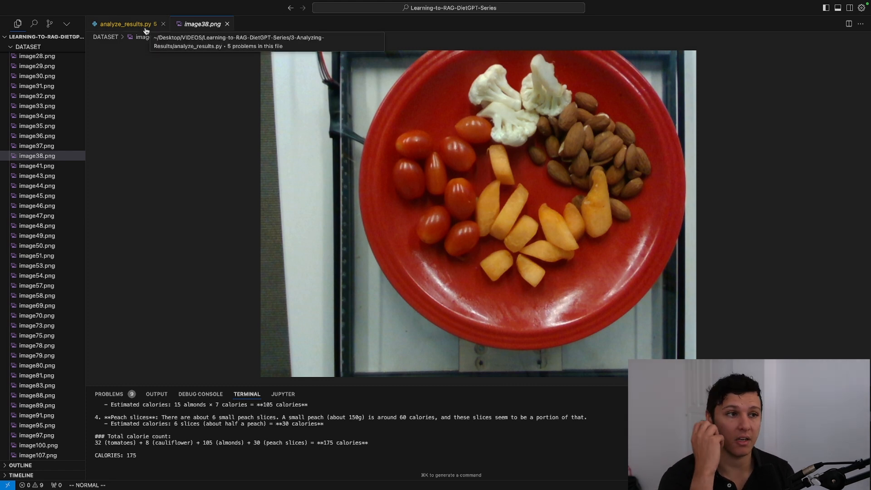
mouse_move(165, 80)
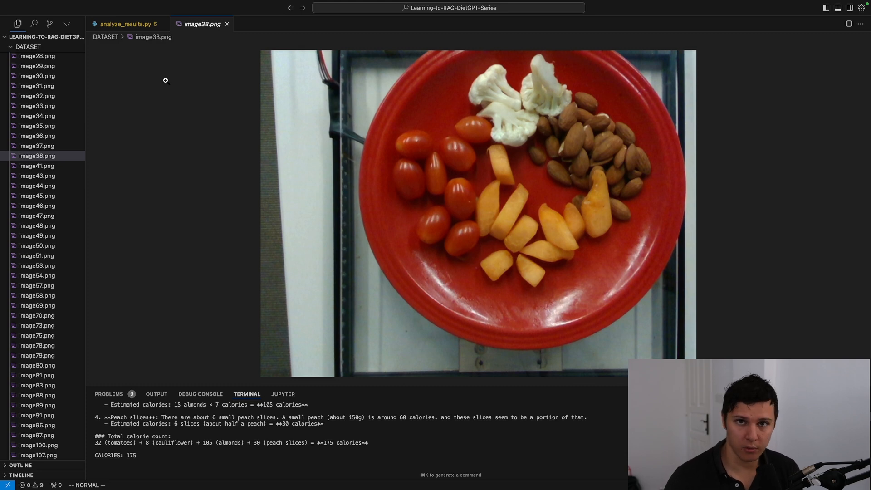
click(124, 24)
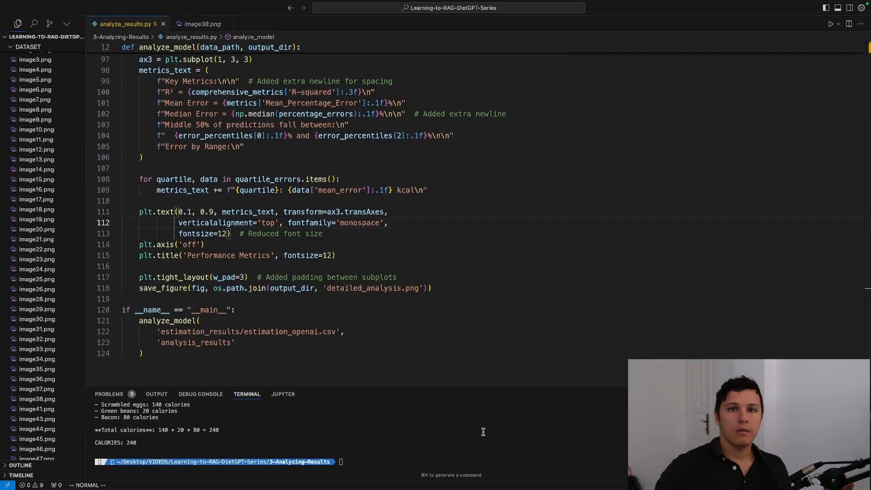